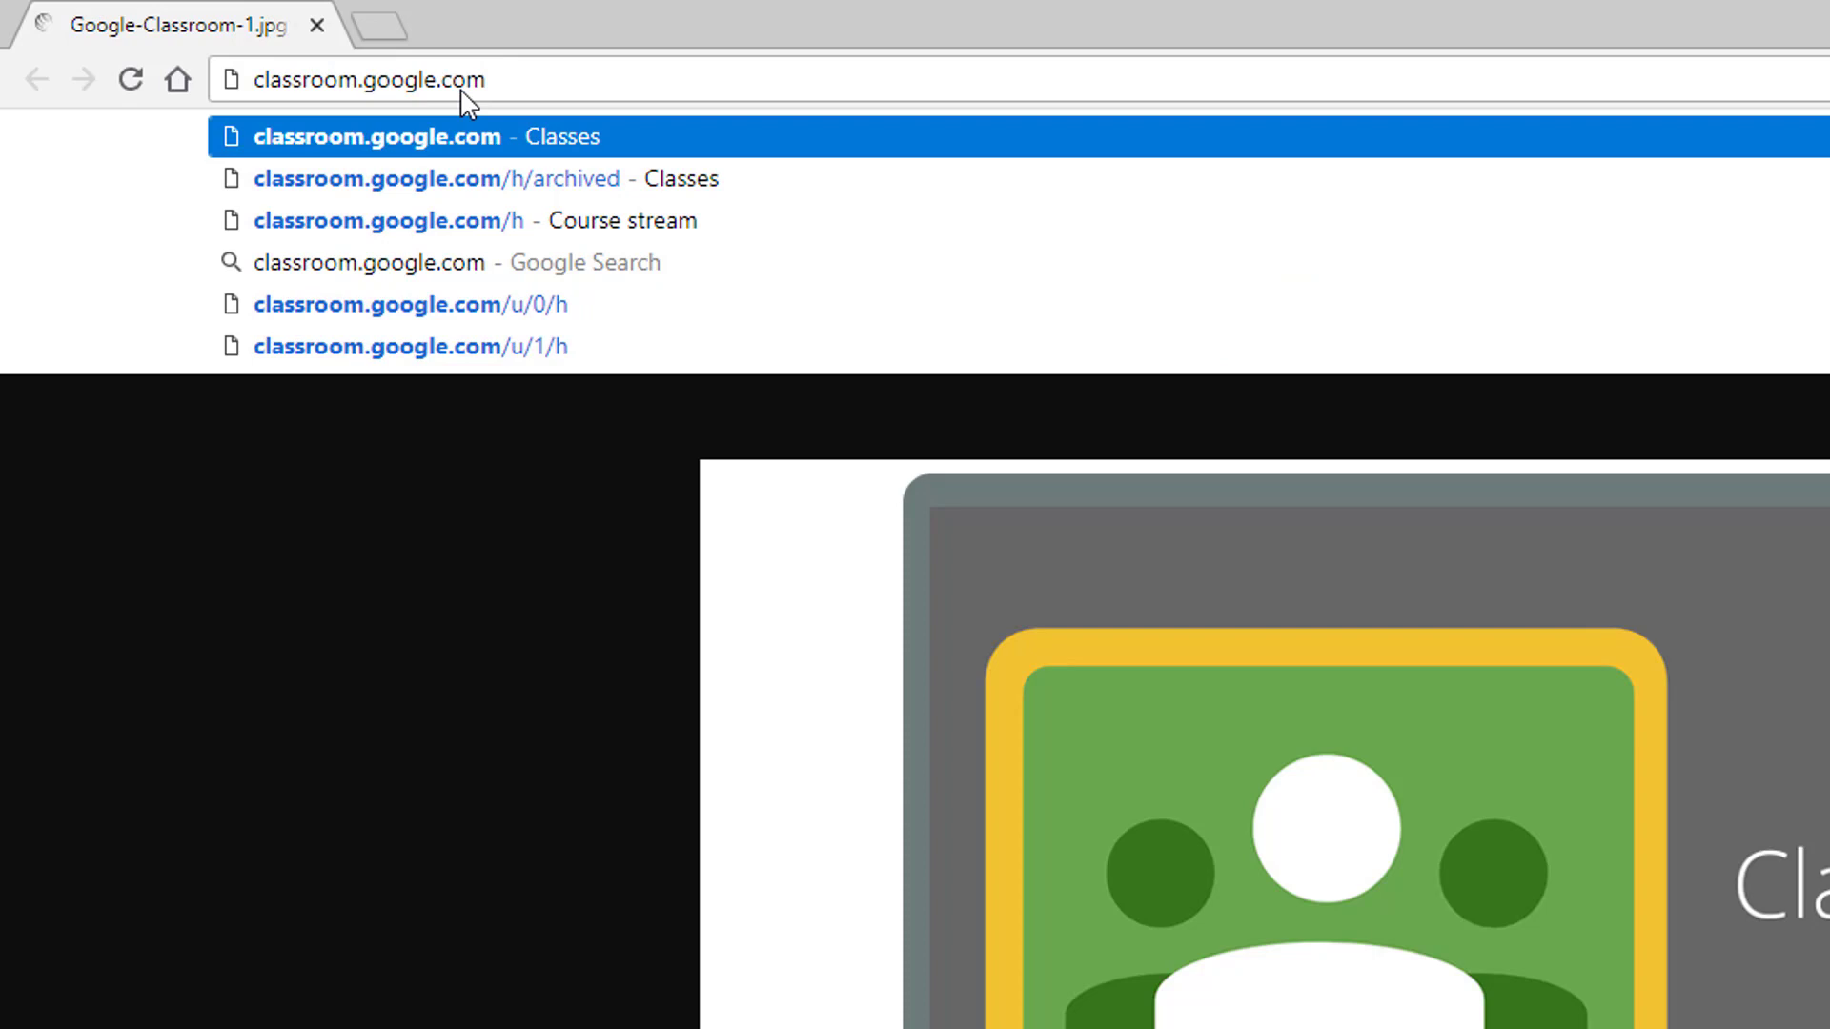
# Go to classroom.google.com and bring up the join-or-create class choices
pyautogui.click(397, 137)
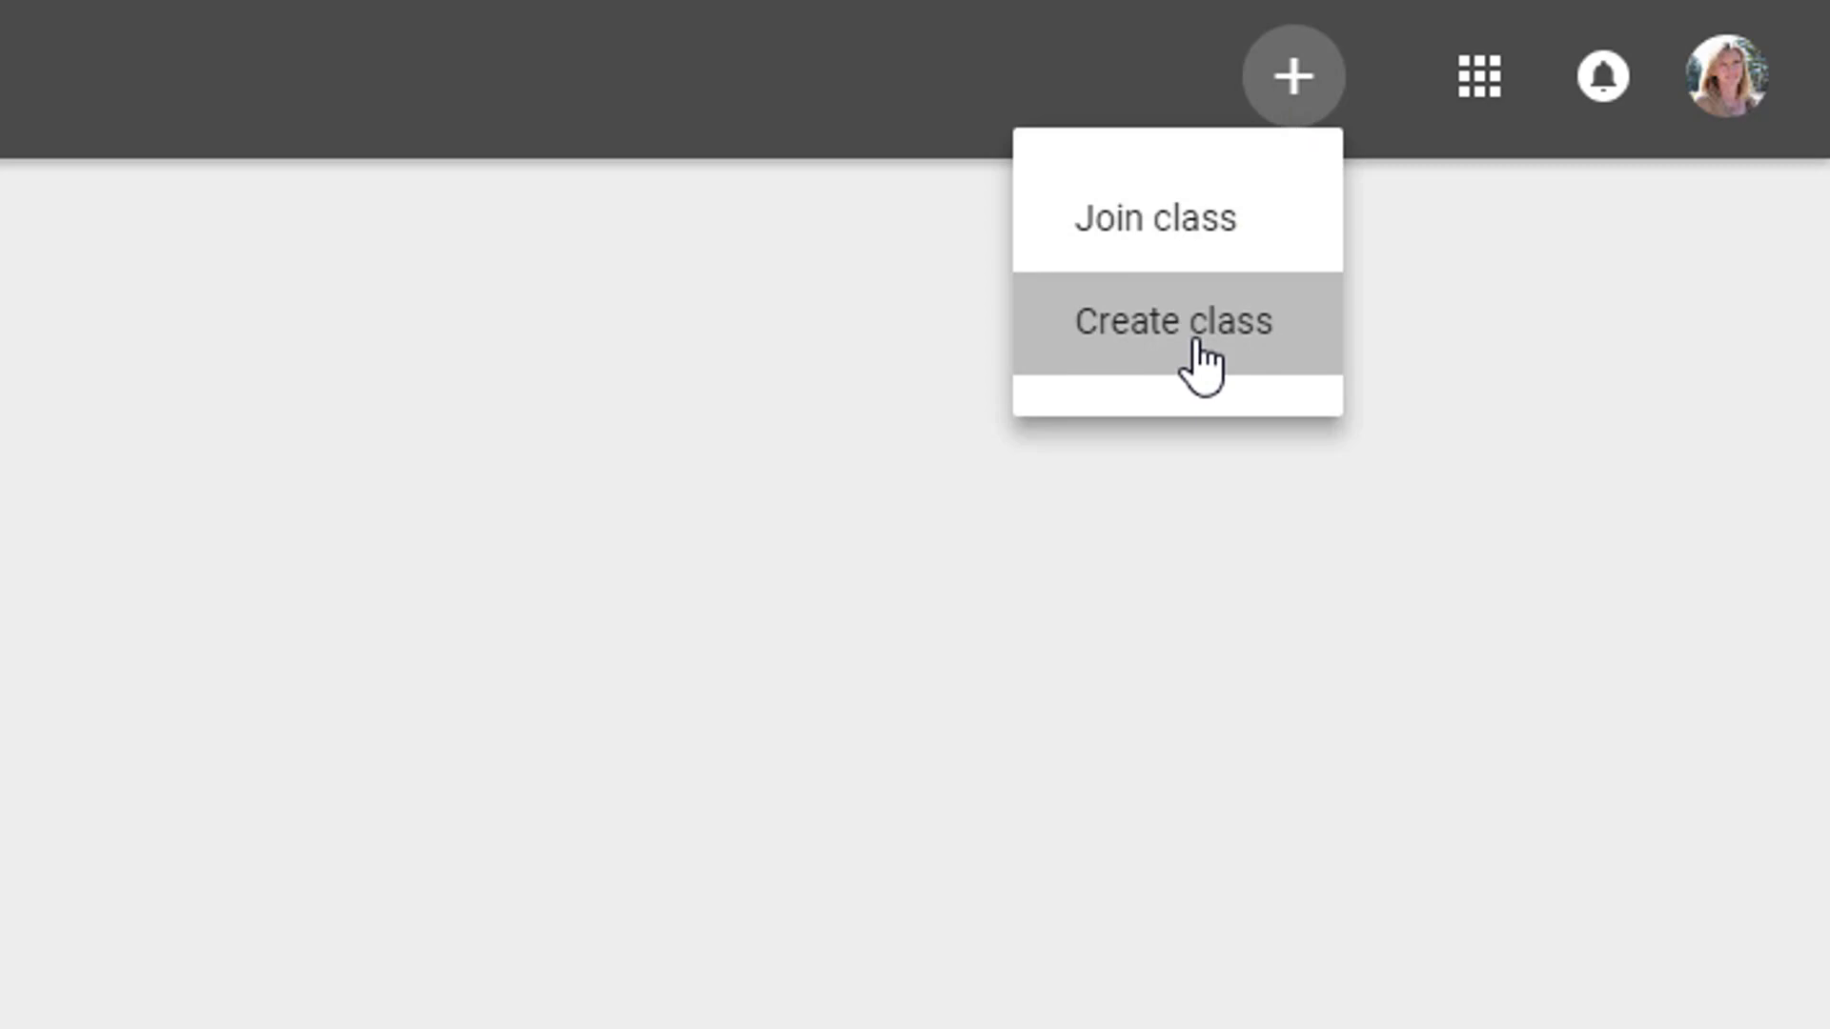
# Create a new class named 'Sample Class' and land on its stream page
pyautogui.click(1173, 320)
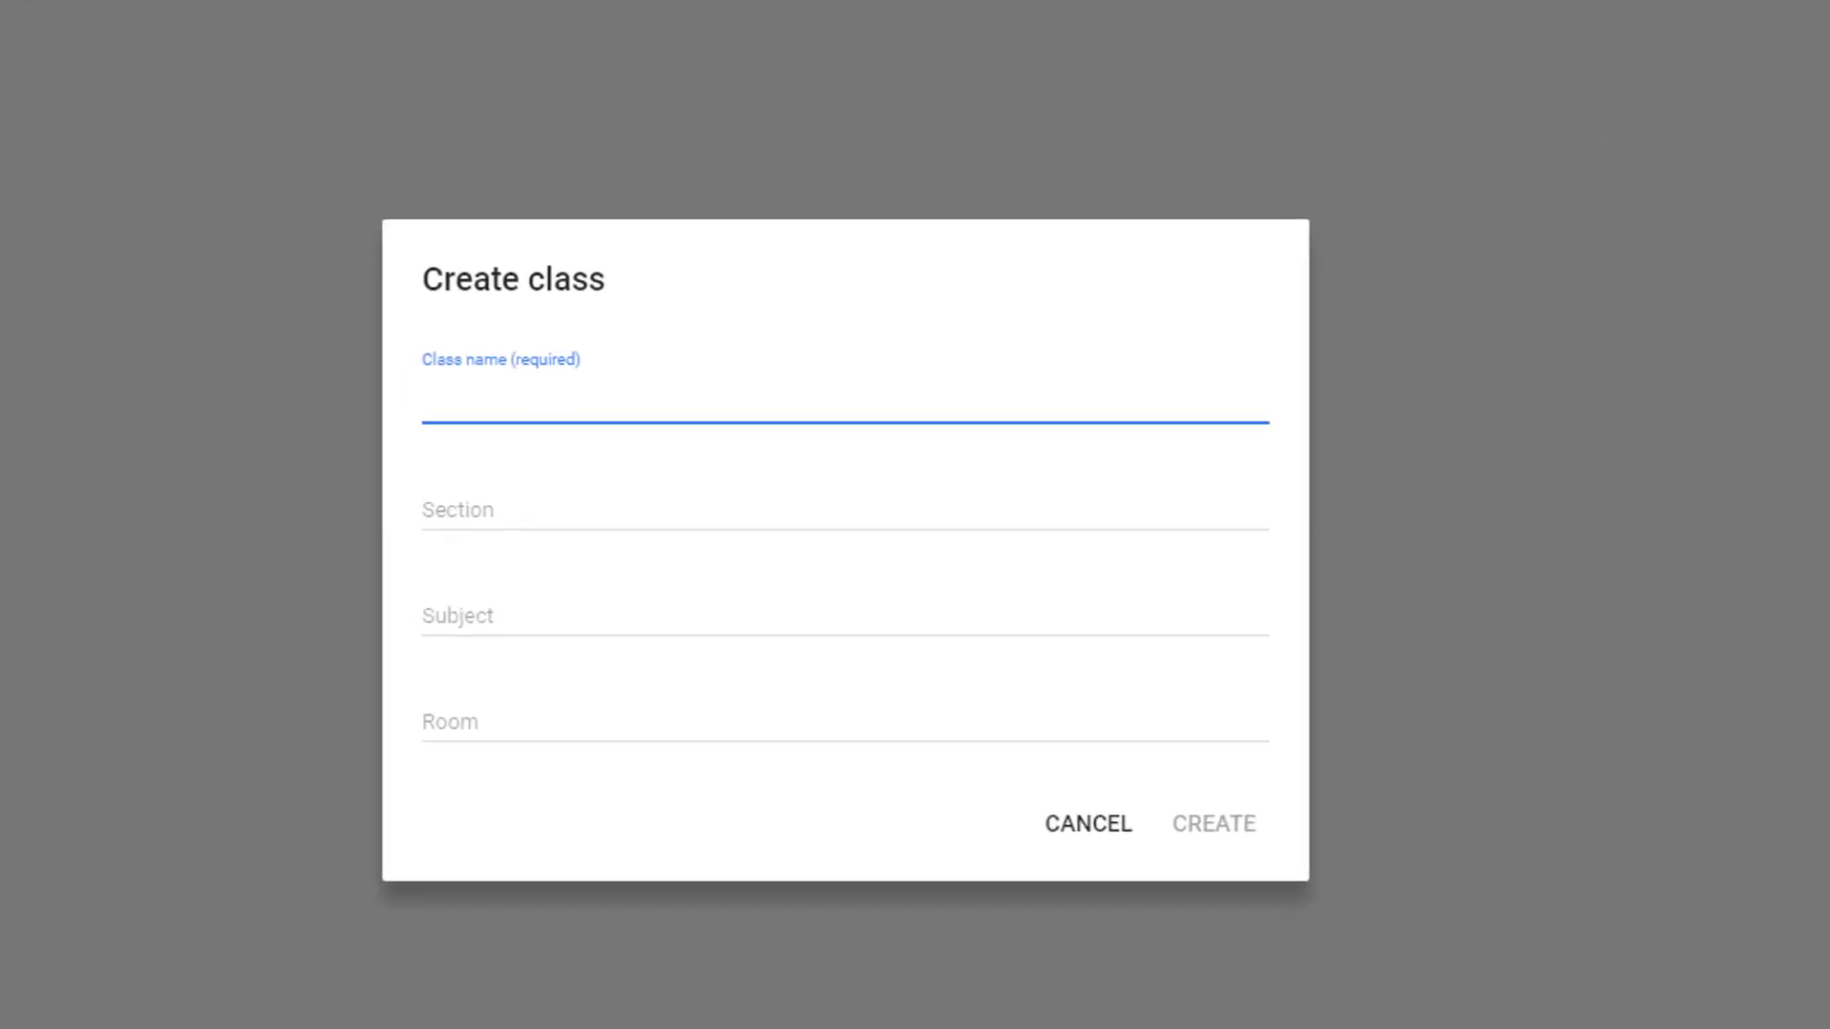
pyautogui.write('Sample Class')
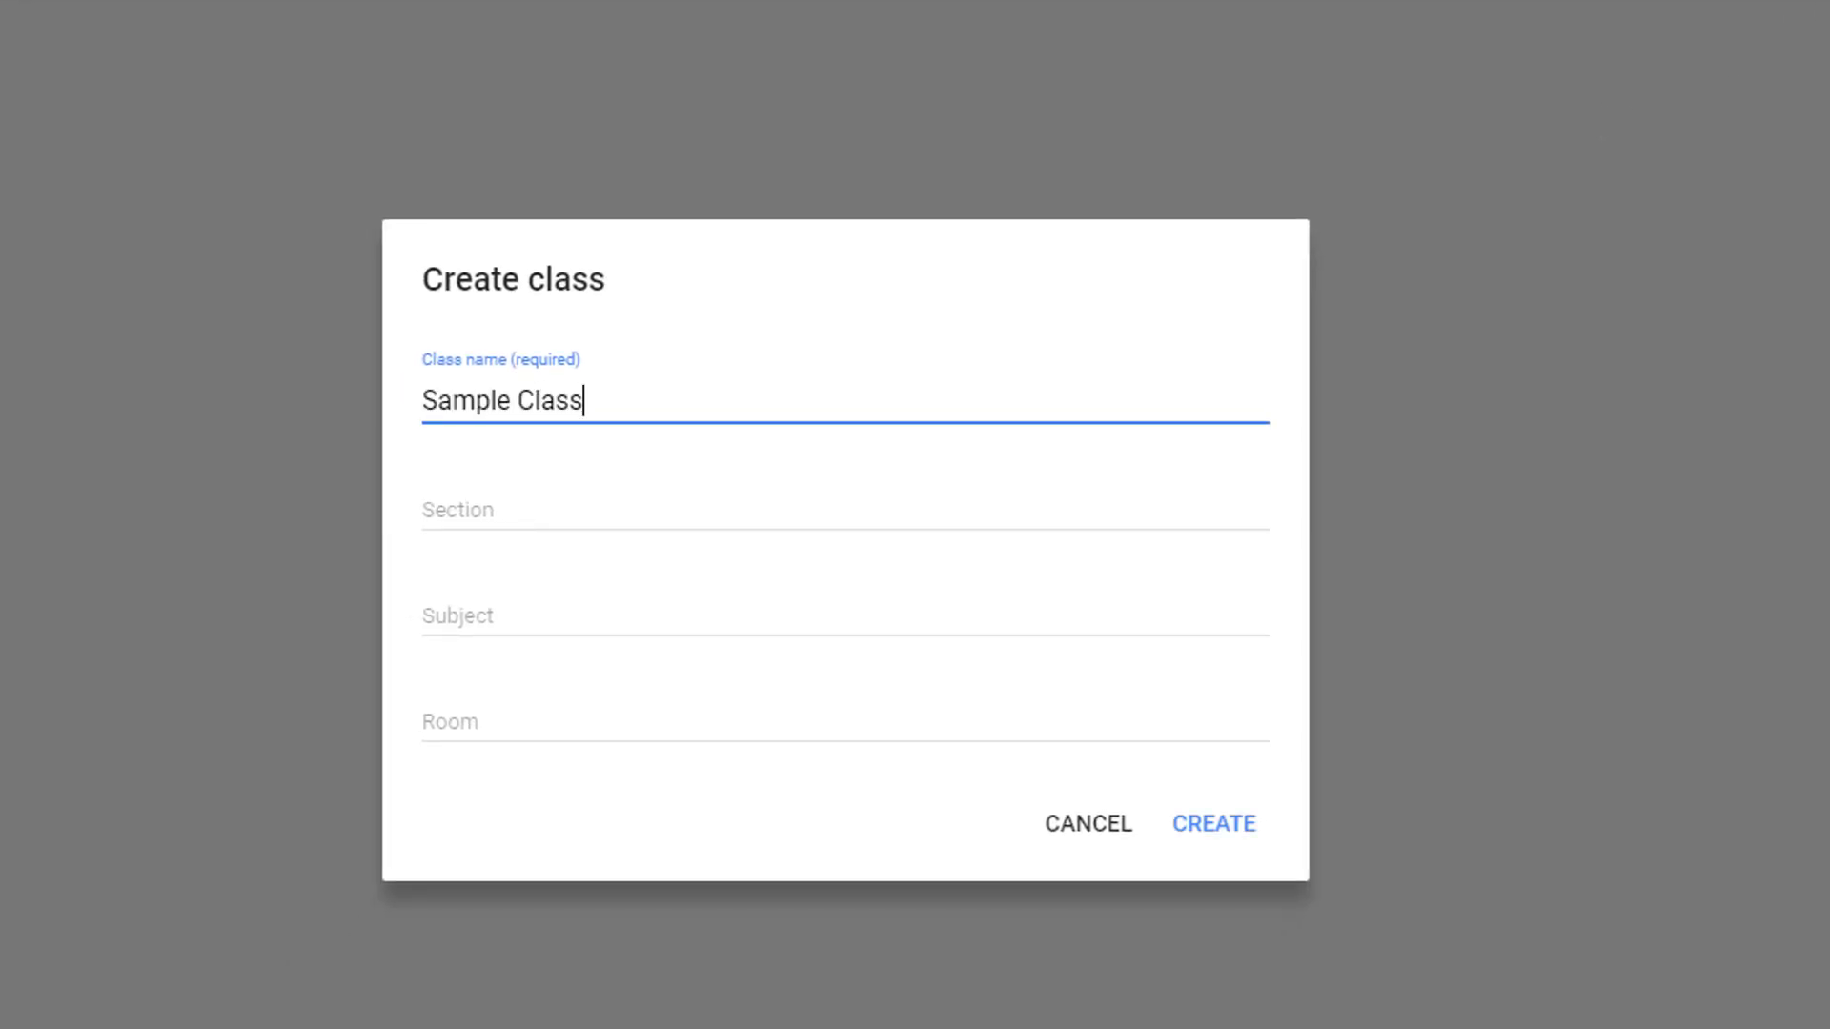
pyautogui.moveTo(1123, 839)
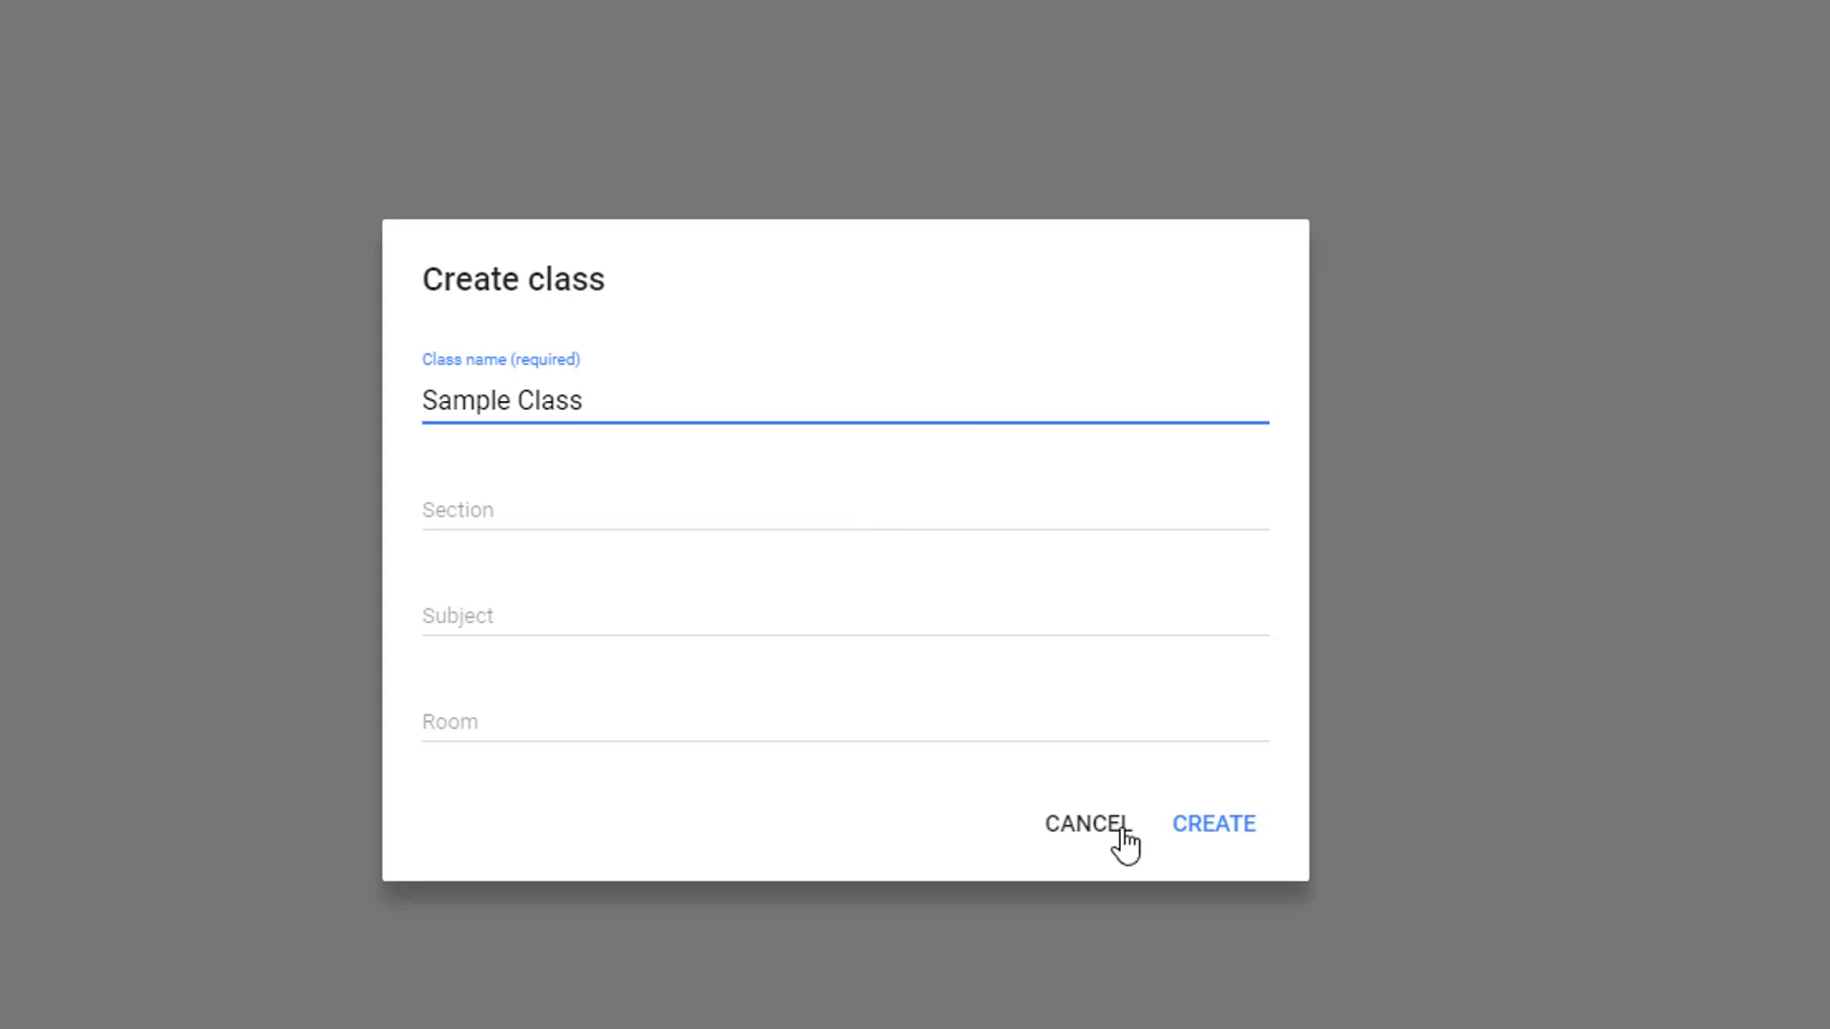
pyautogui.click(1213, 824)
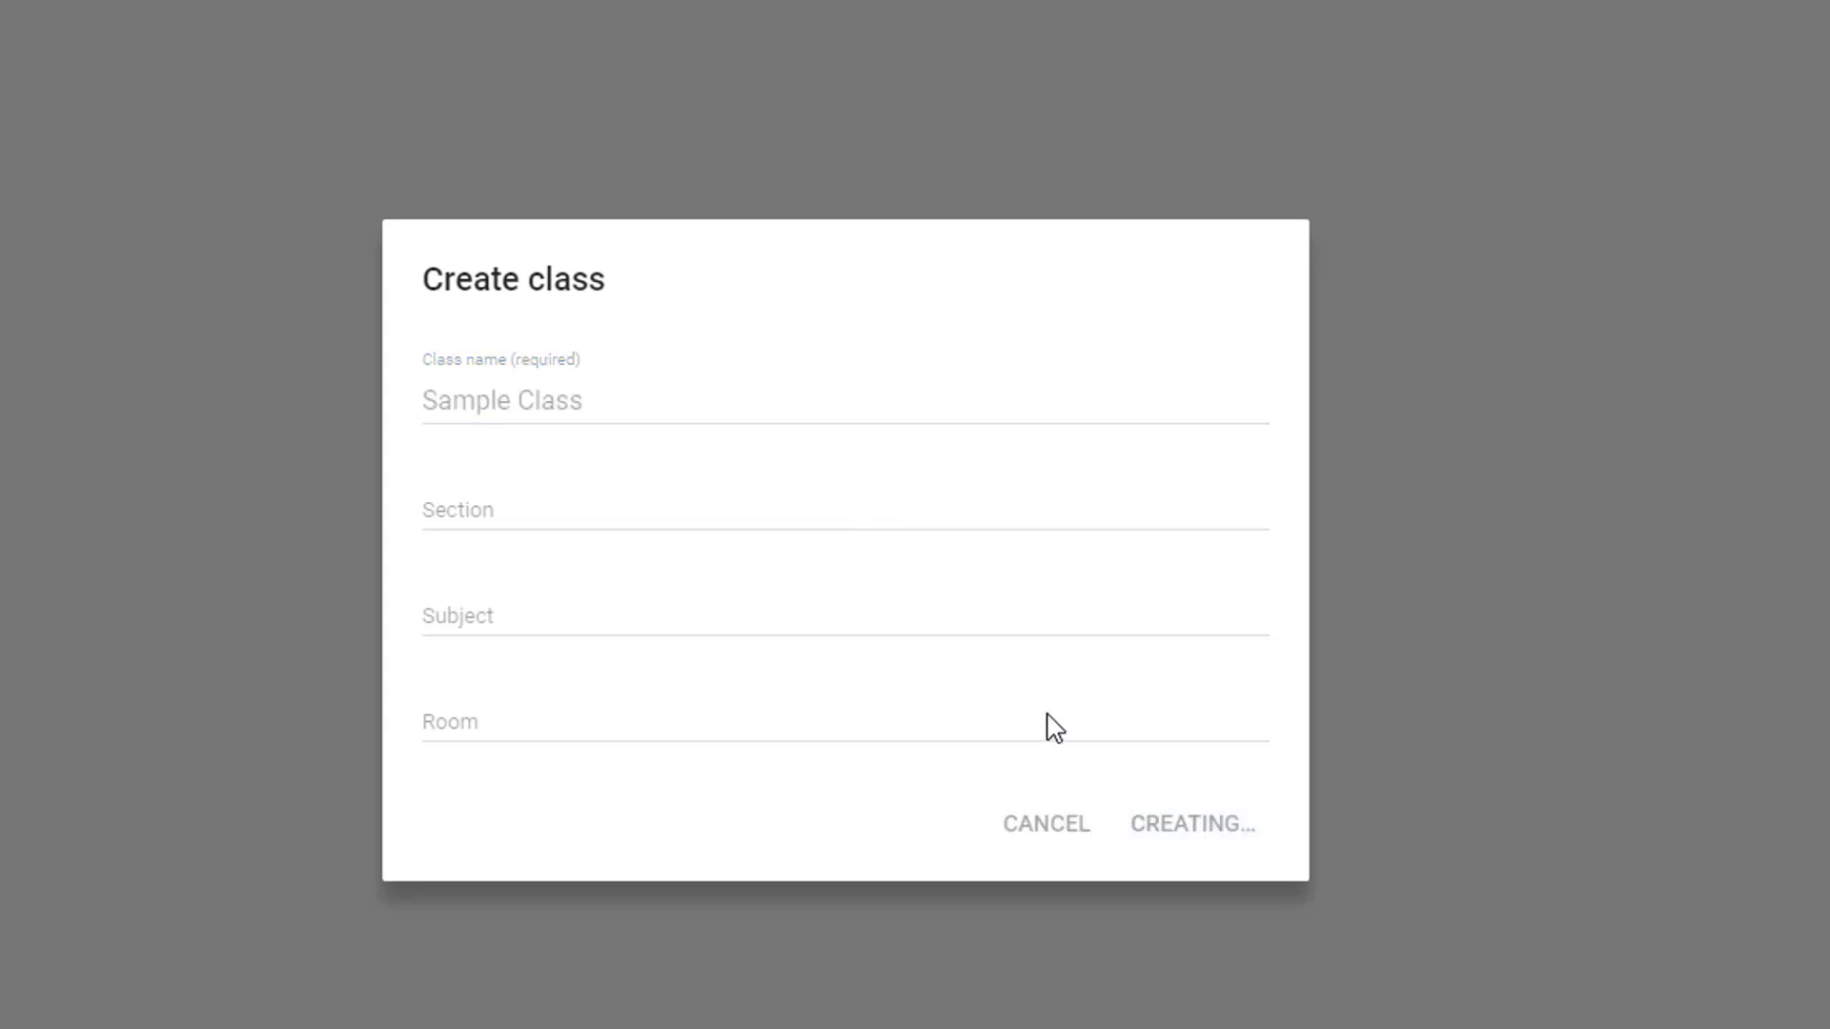
pyautogui.moveTo(1031, 654)
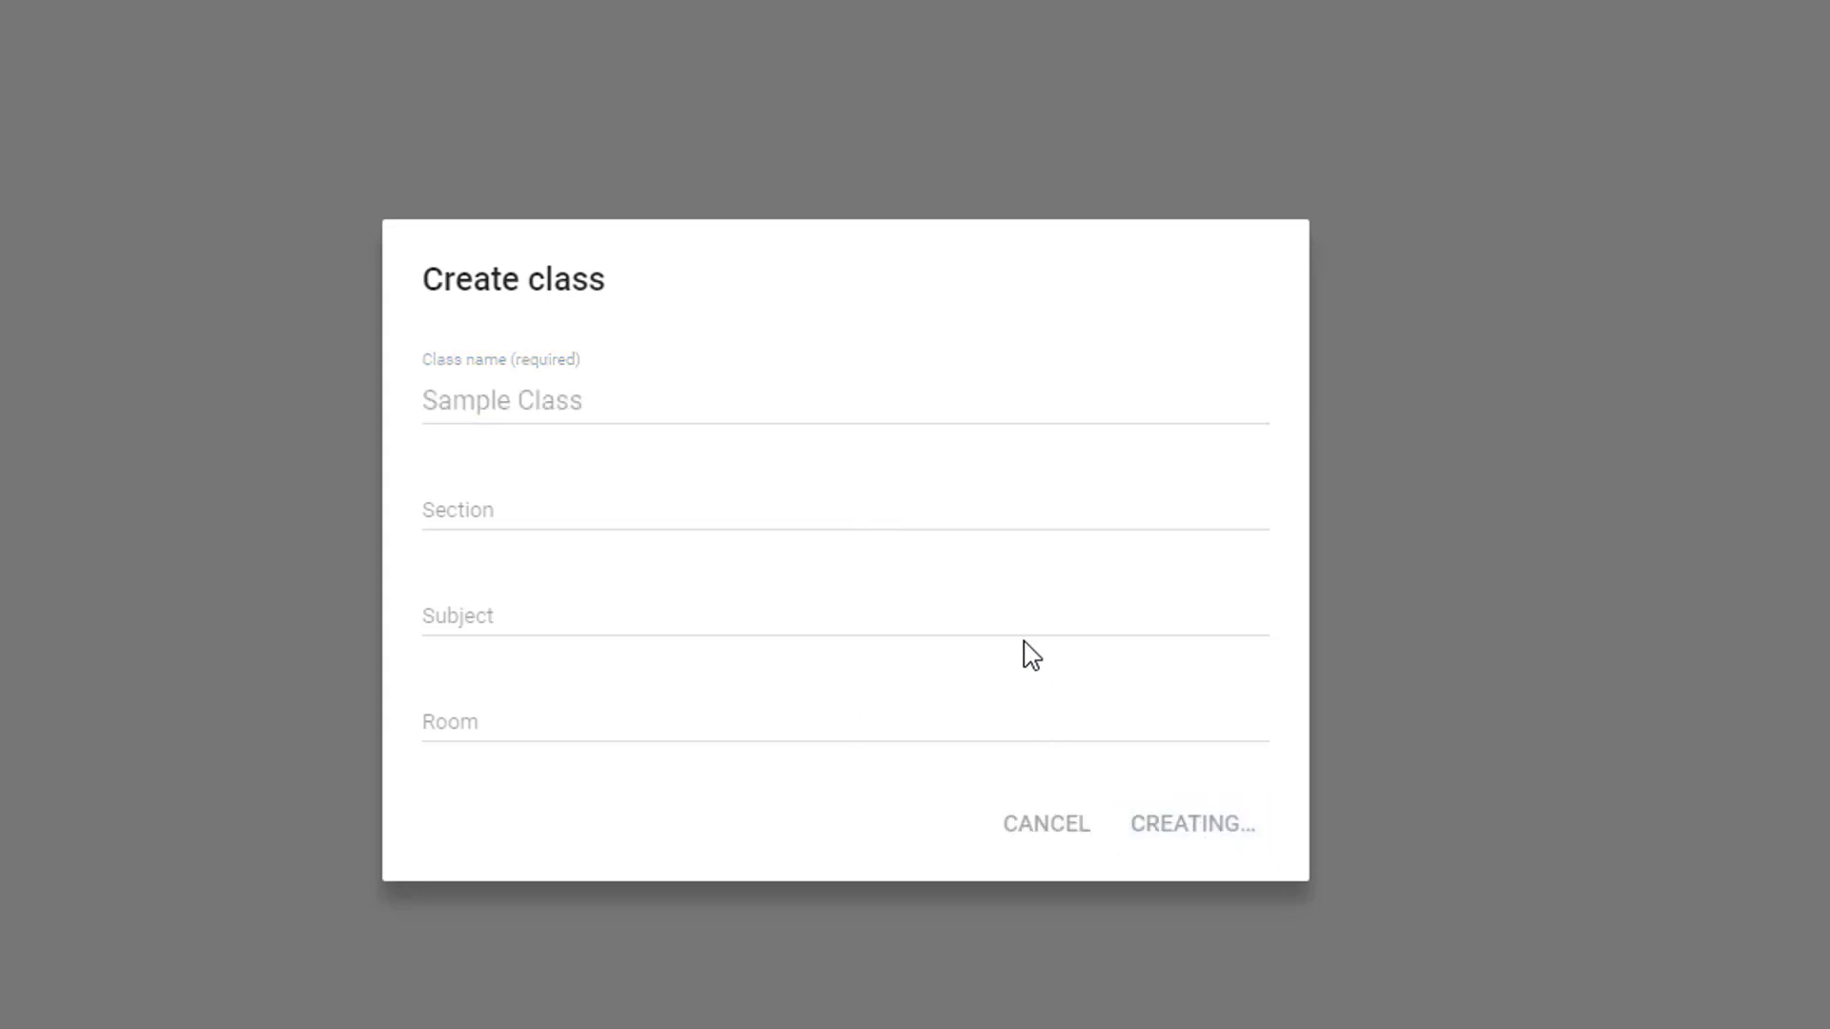
pyautogui.click(1192, 823)
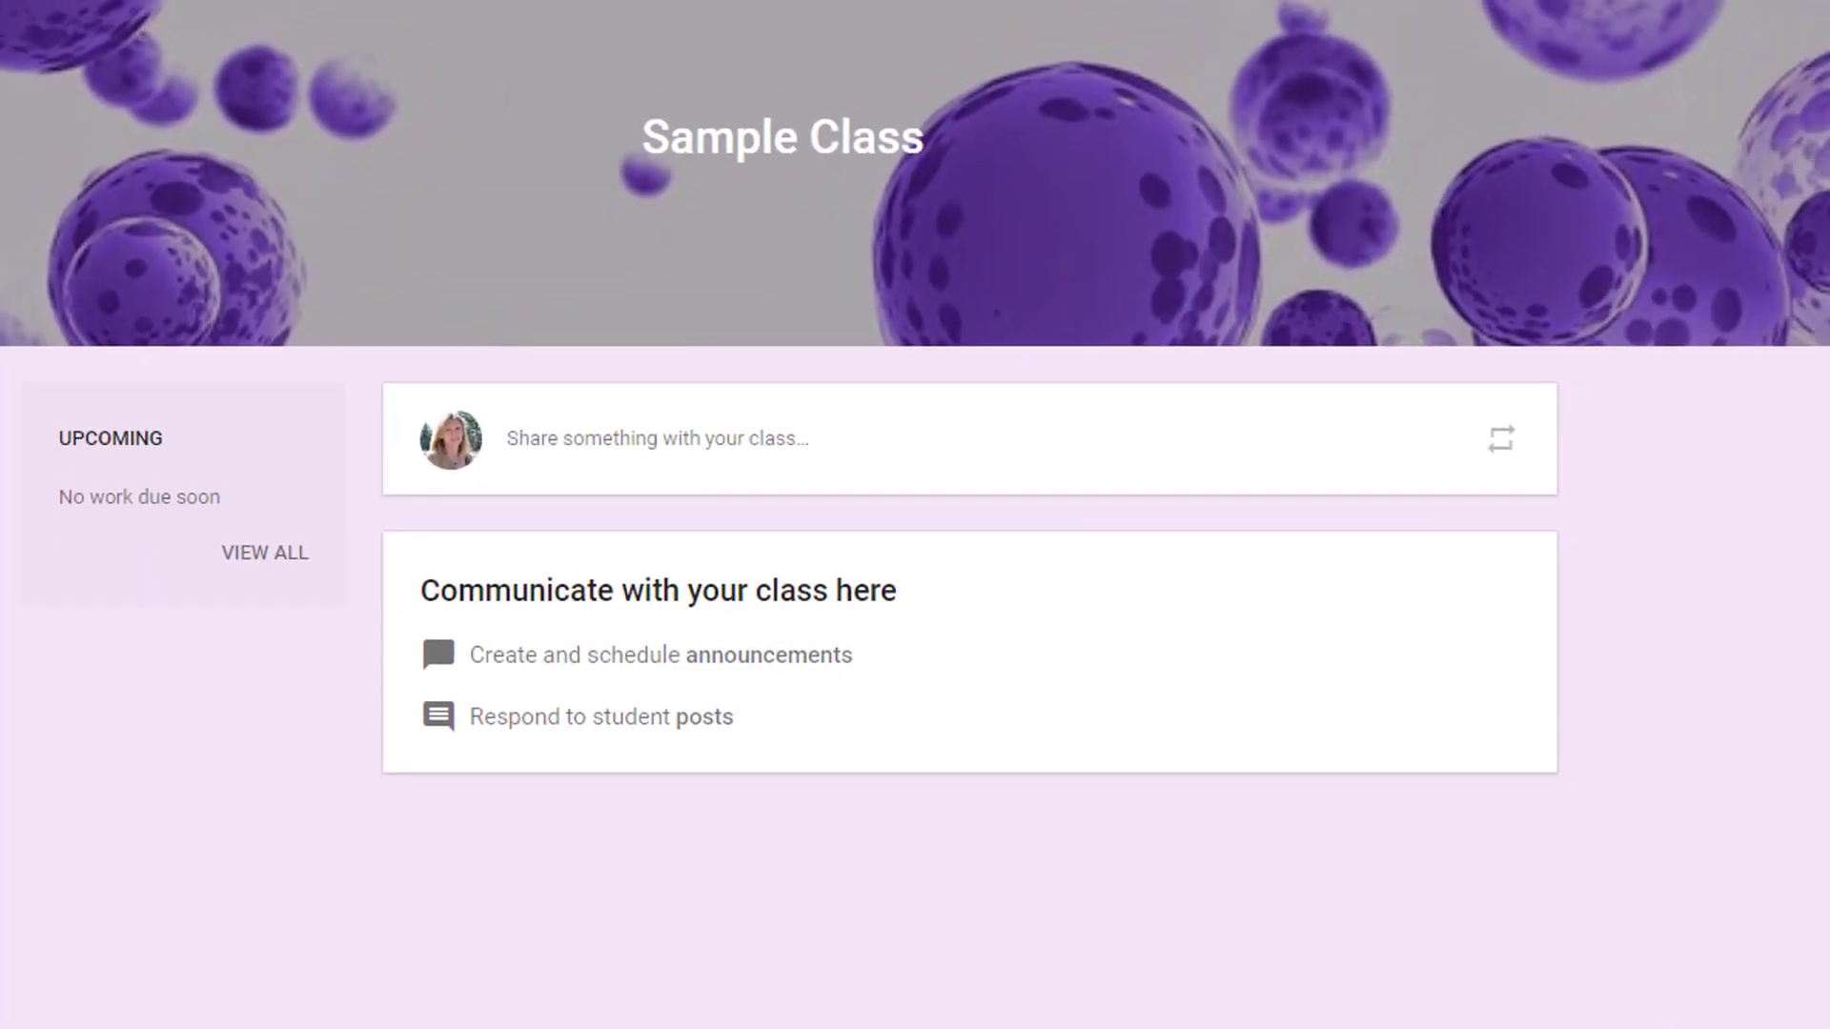
# Choose the open-book picture from the theme gallery as the class banner
pyautogui.scroll(3)
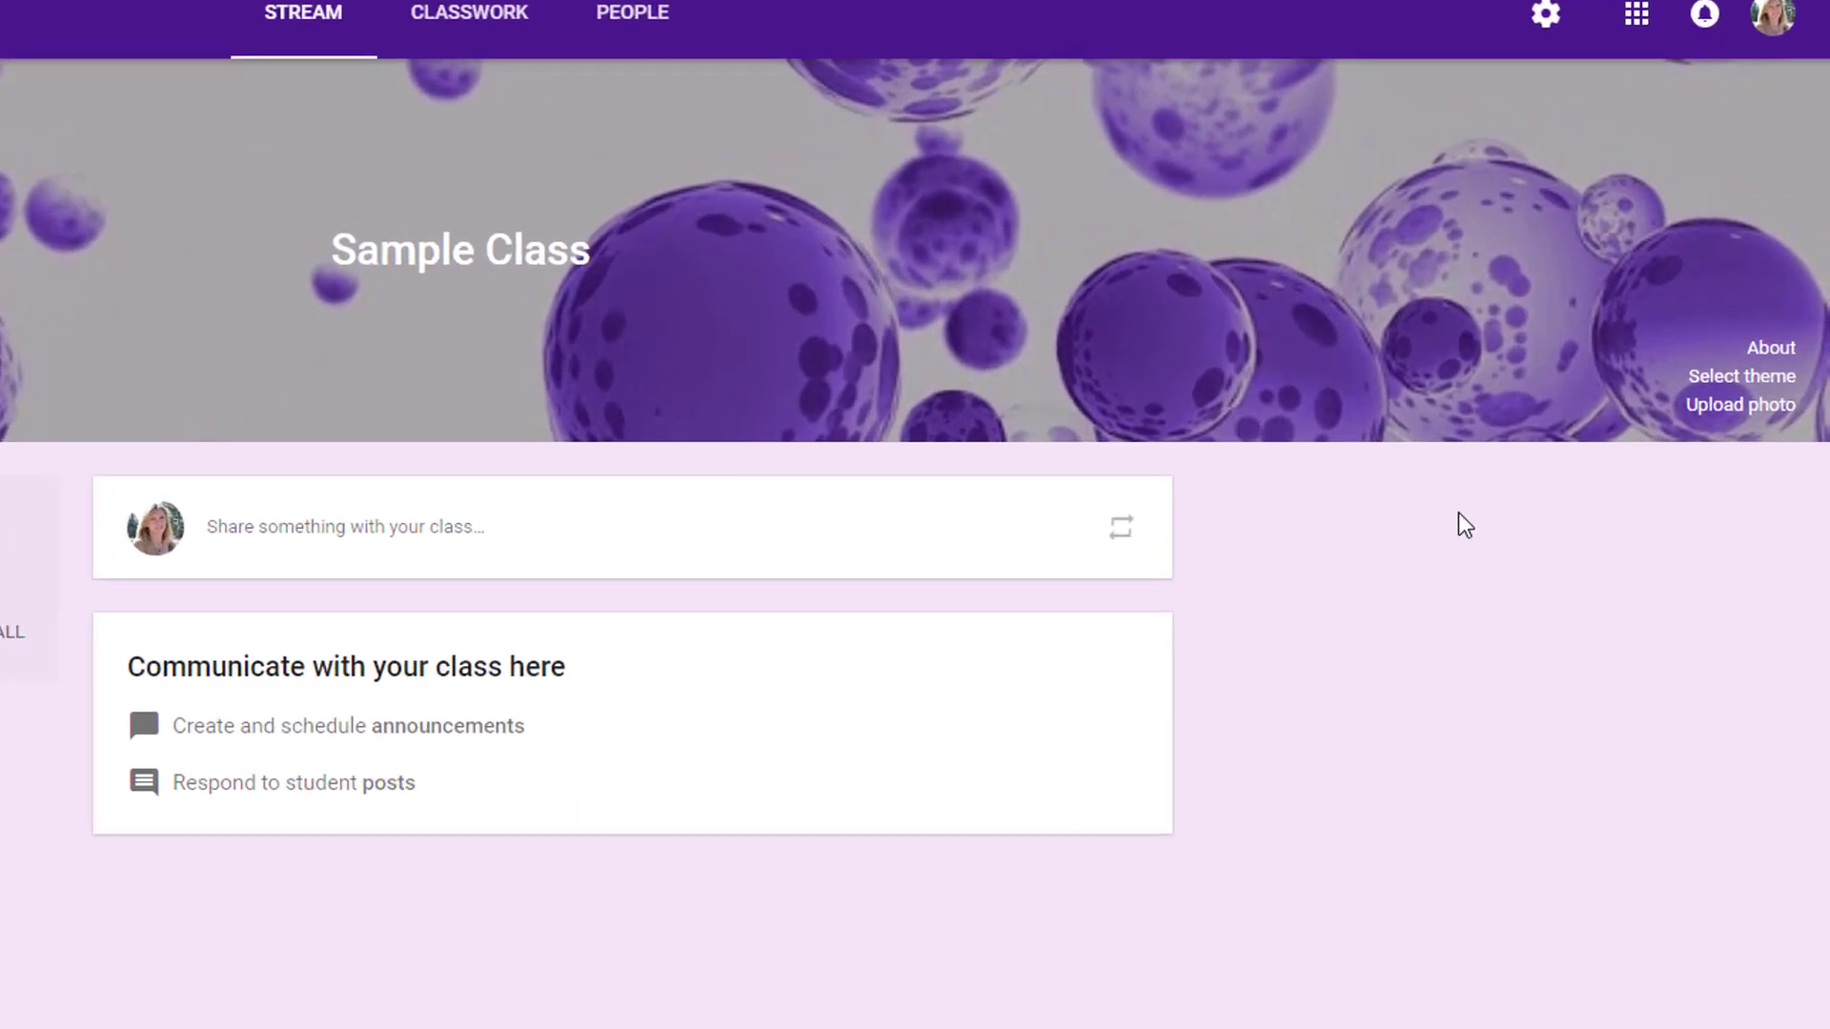
pyautogui.click(1741, 376)
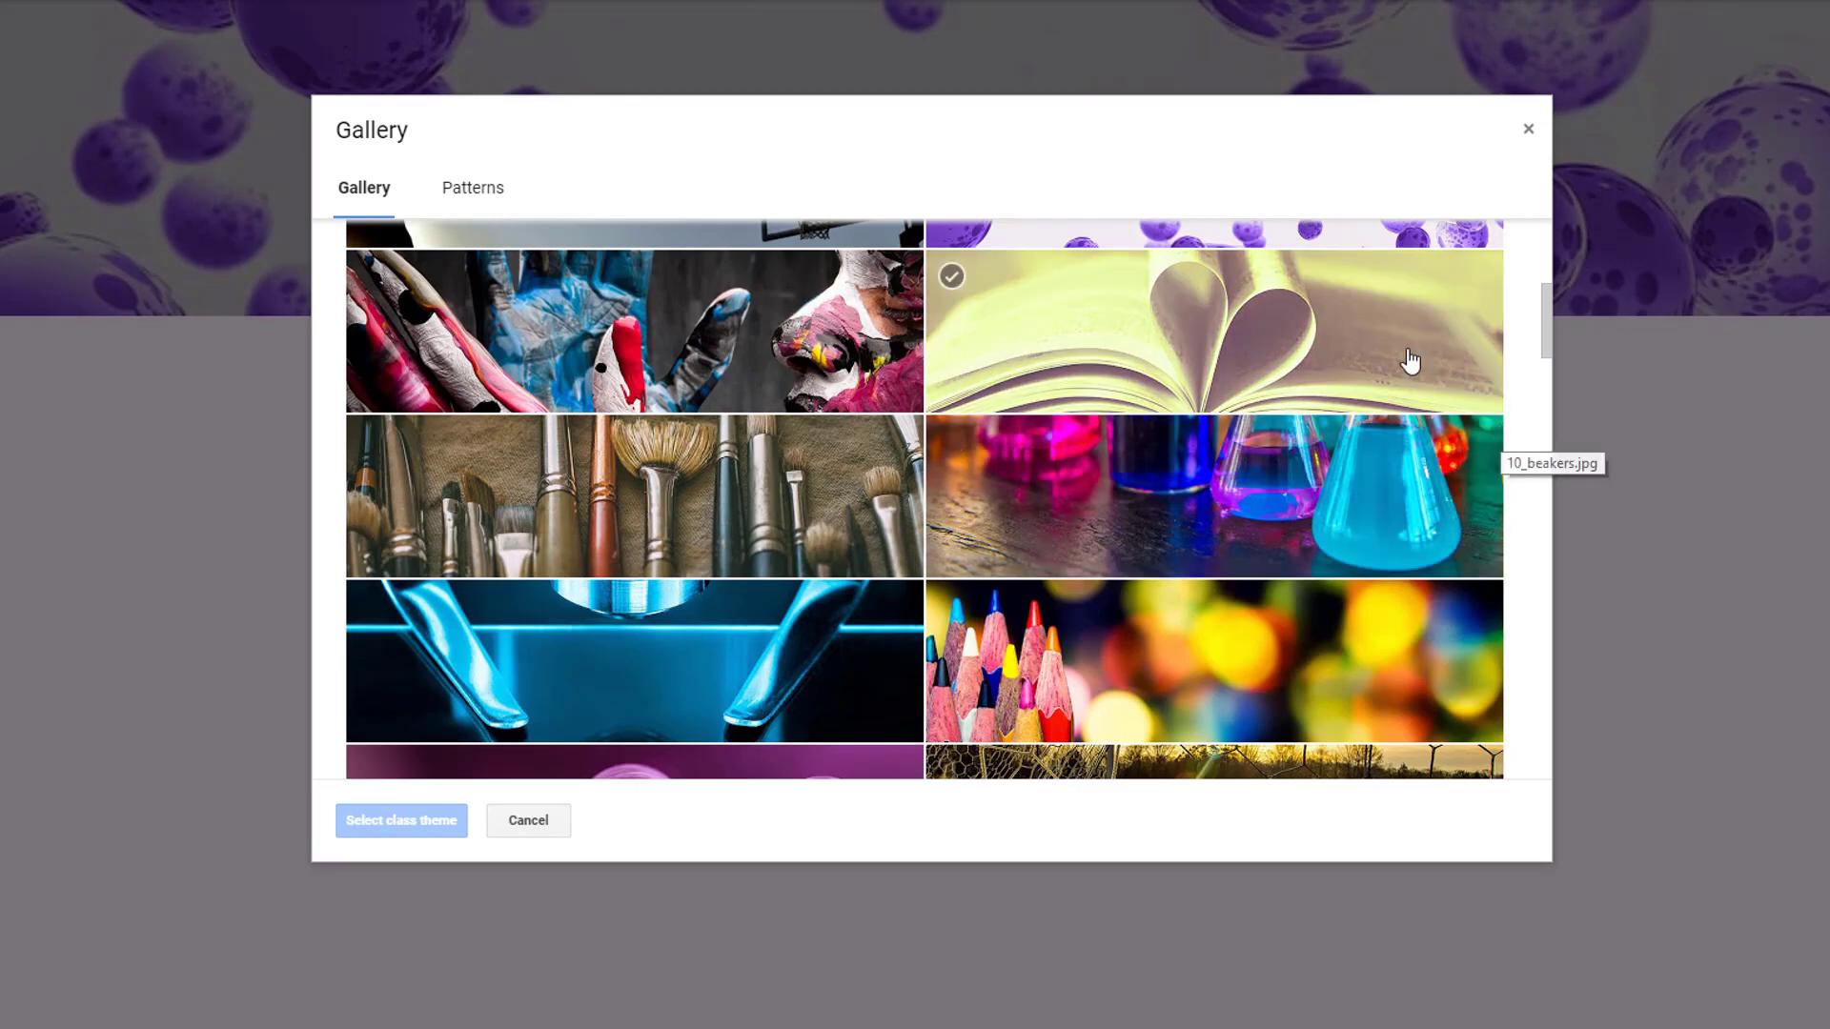
pyautogui.click(400, 820)
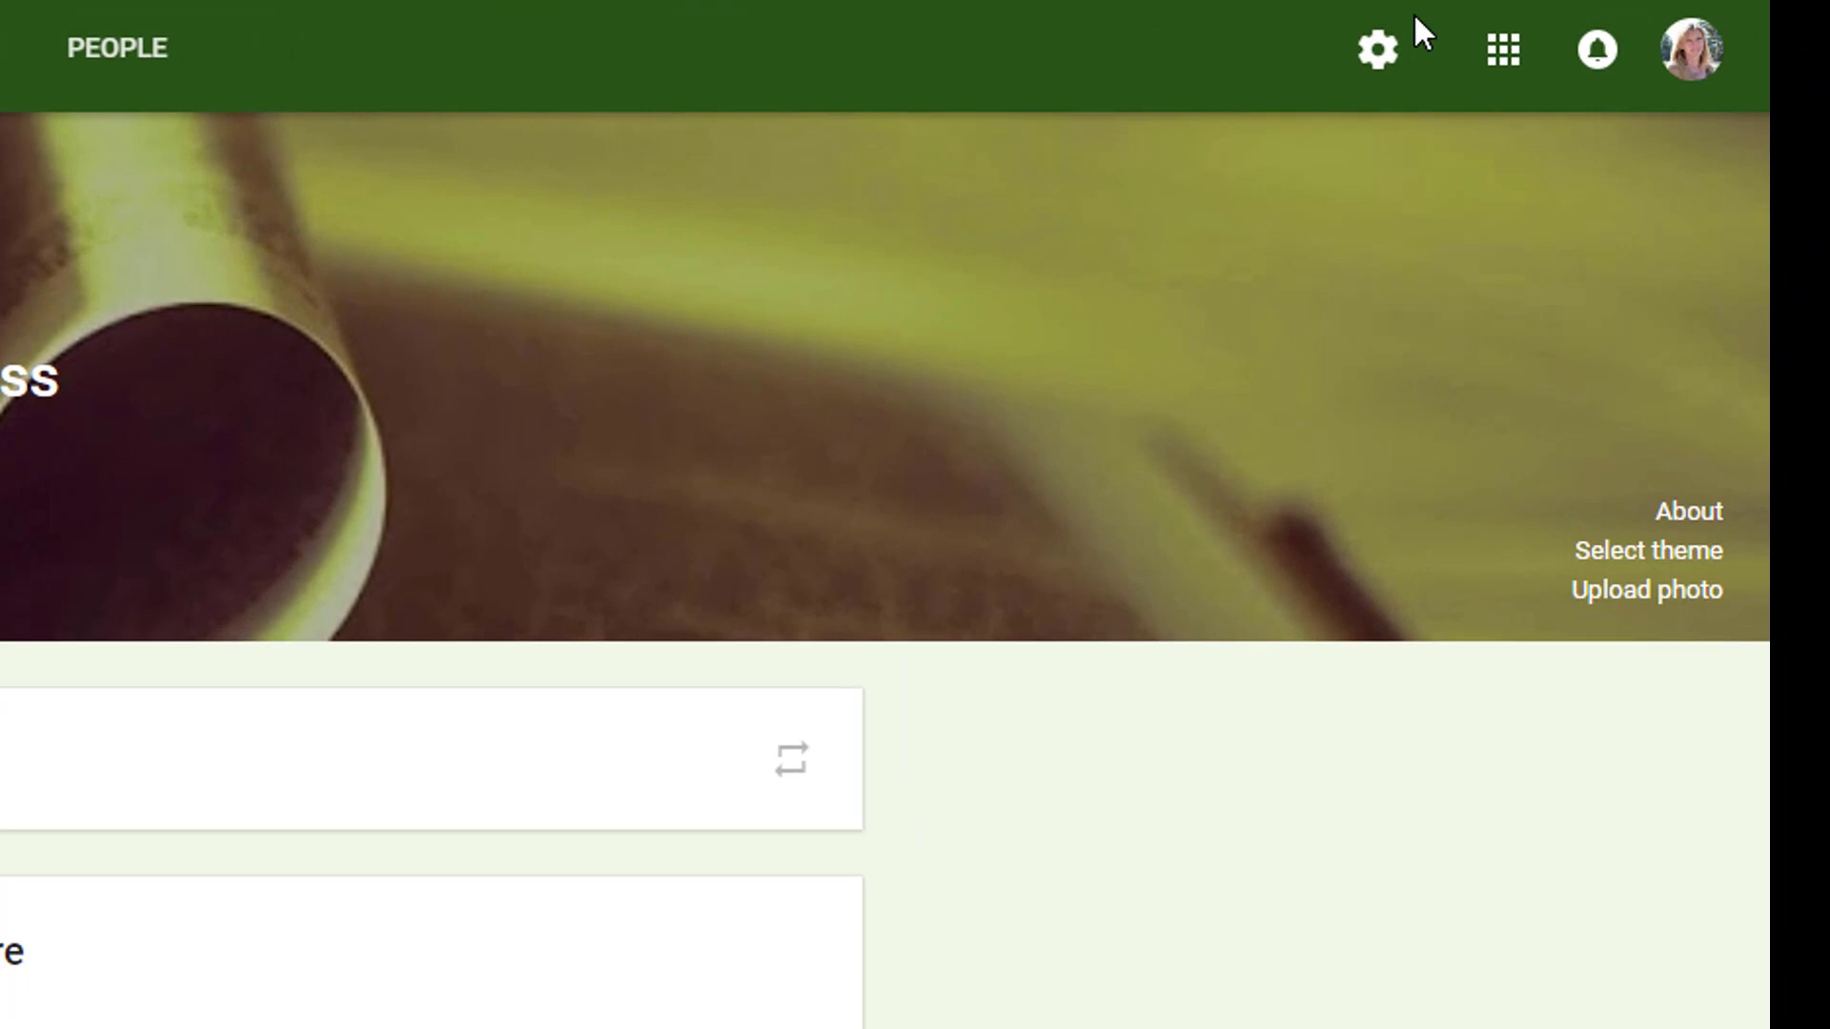
# Rename the class to 'Sample Class Spring Semester' in class Settings
pyautogui.scroll(-3)
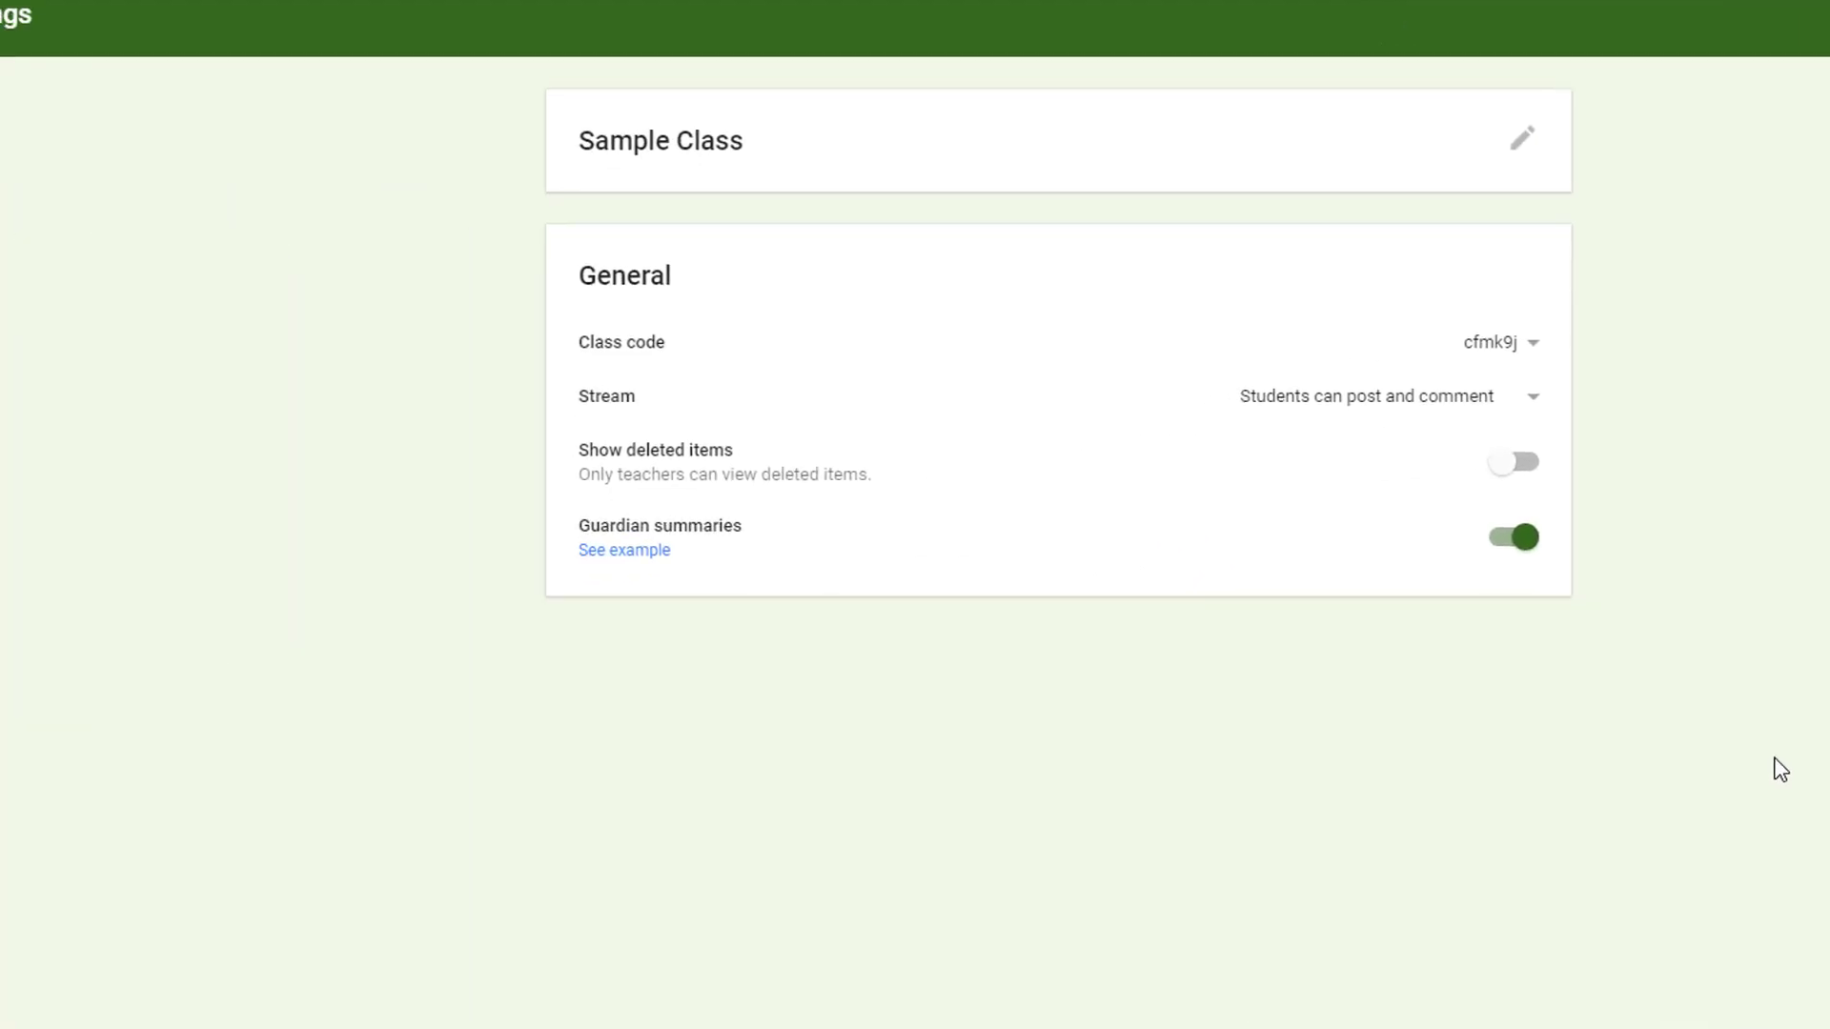
pyautogui.click(1522, 137)
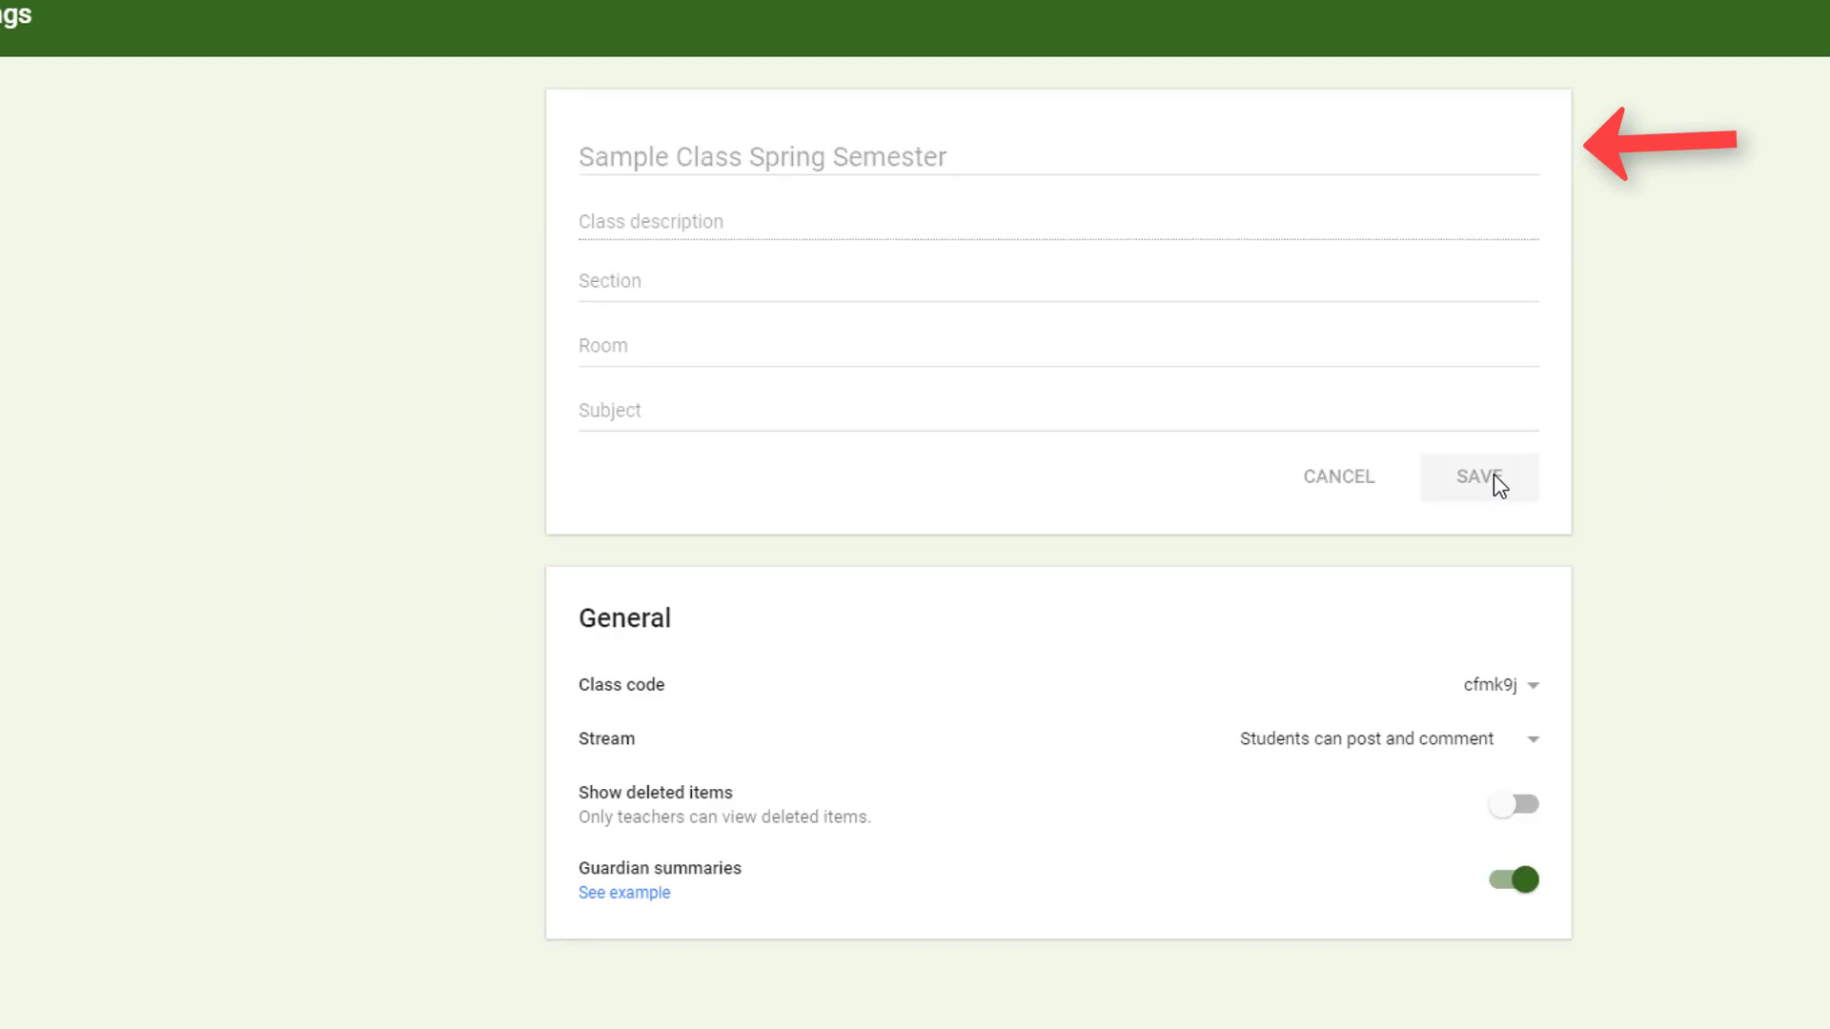
pyautogui.click(1478, 476)
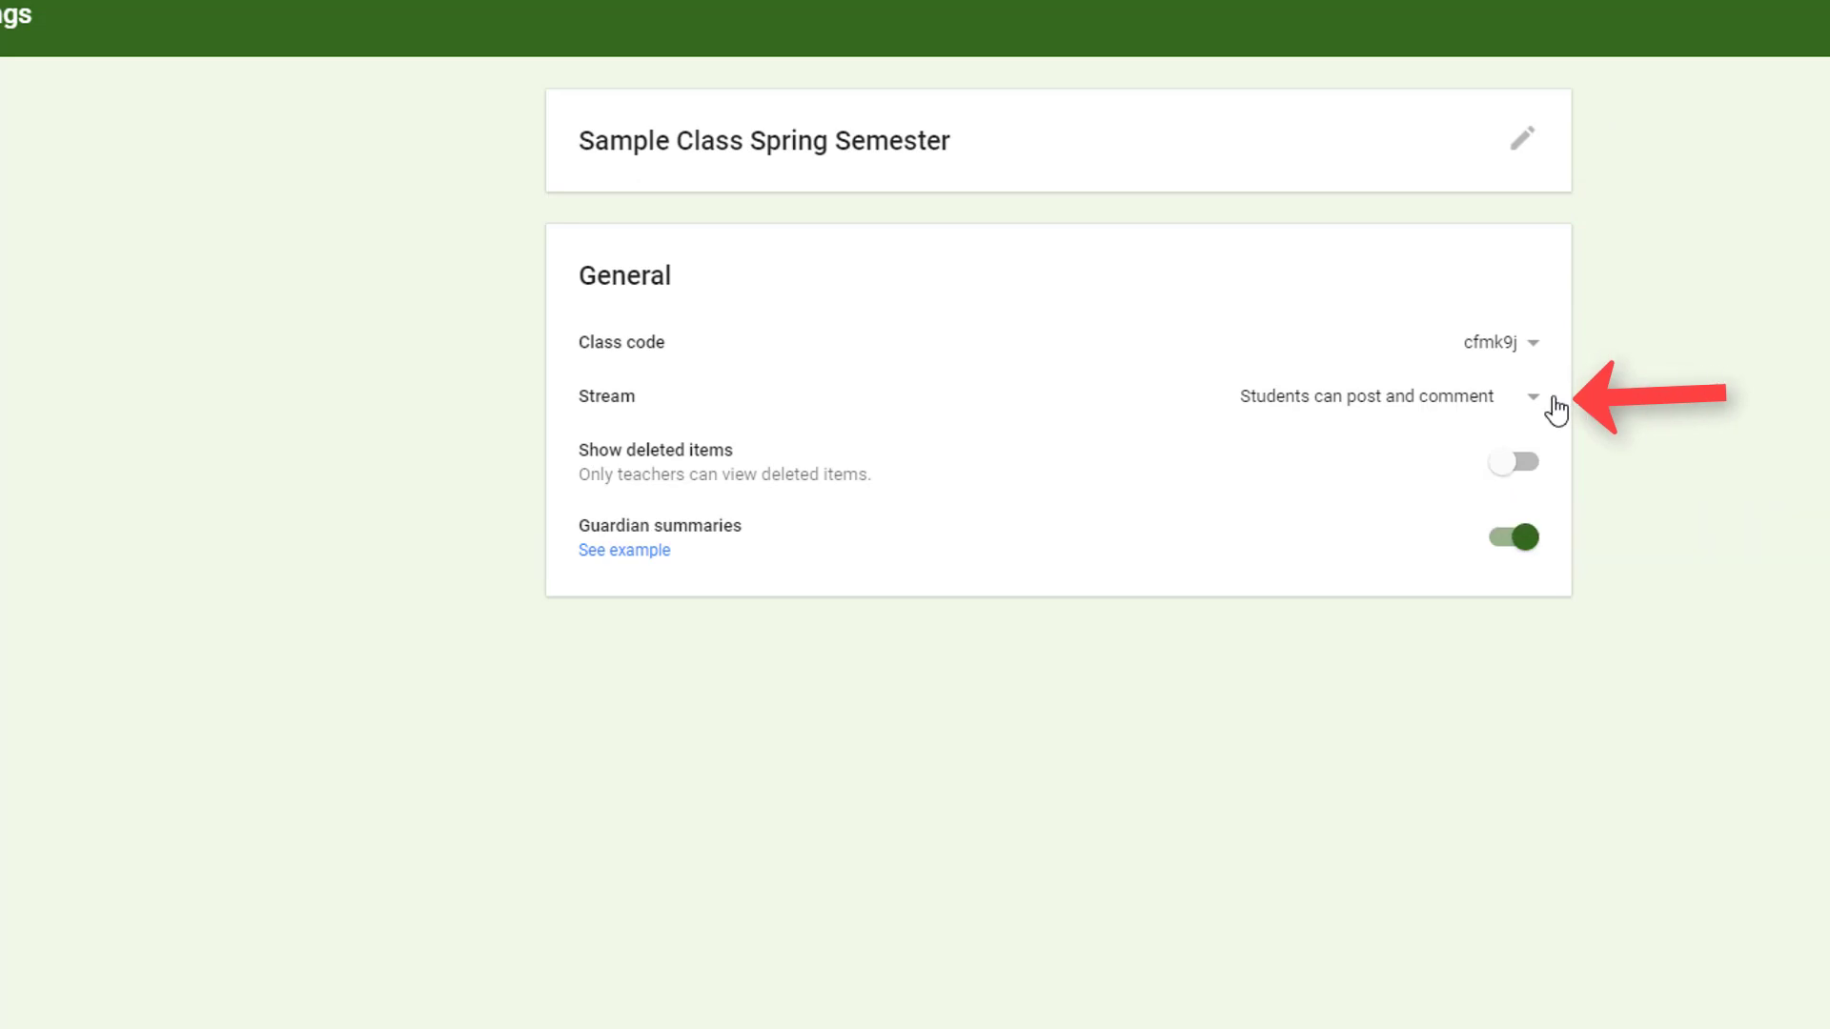
# Set Stream to 'Only teachers can post or comment' and view the guardian summaries example
pyautogui.click(1533, 397)
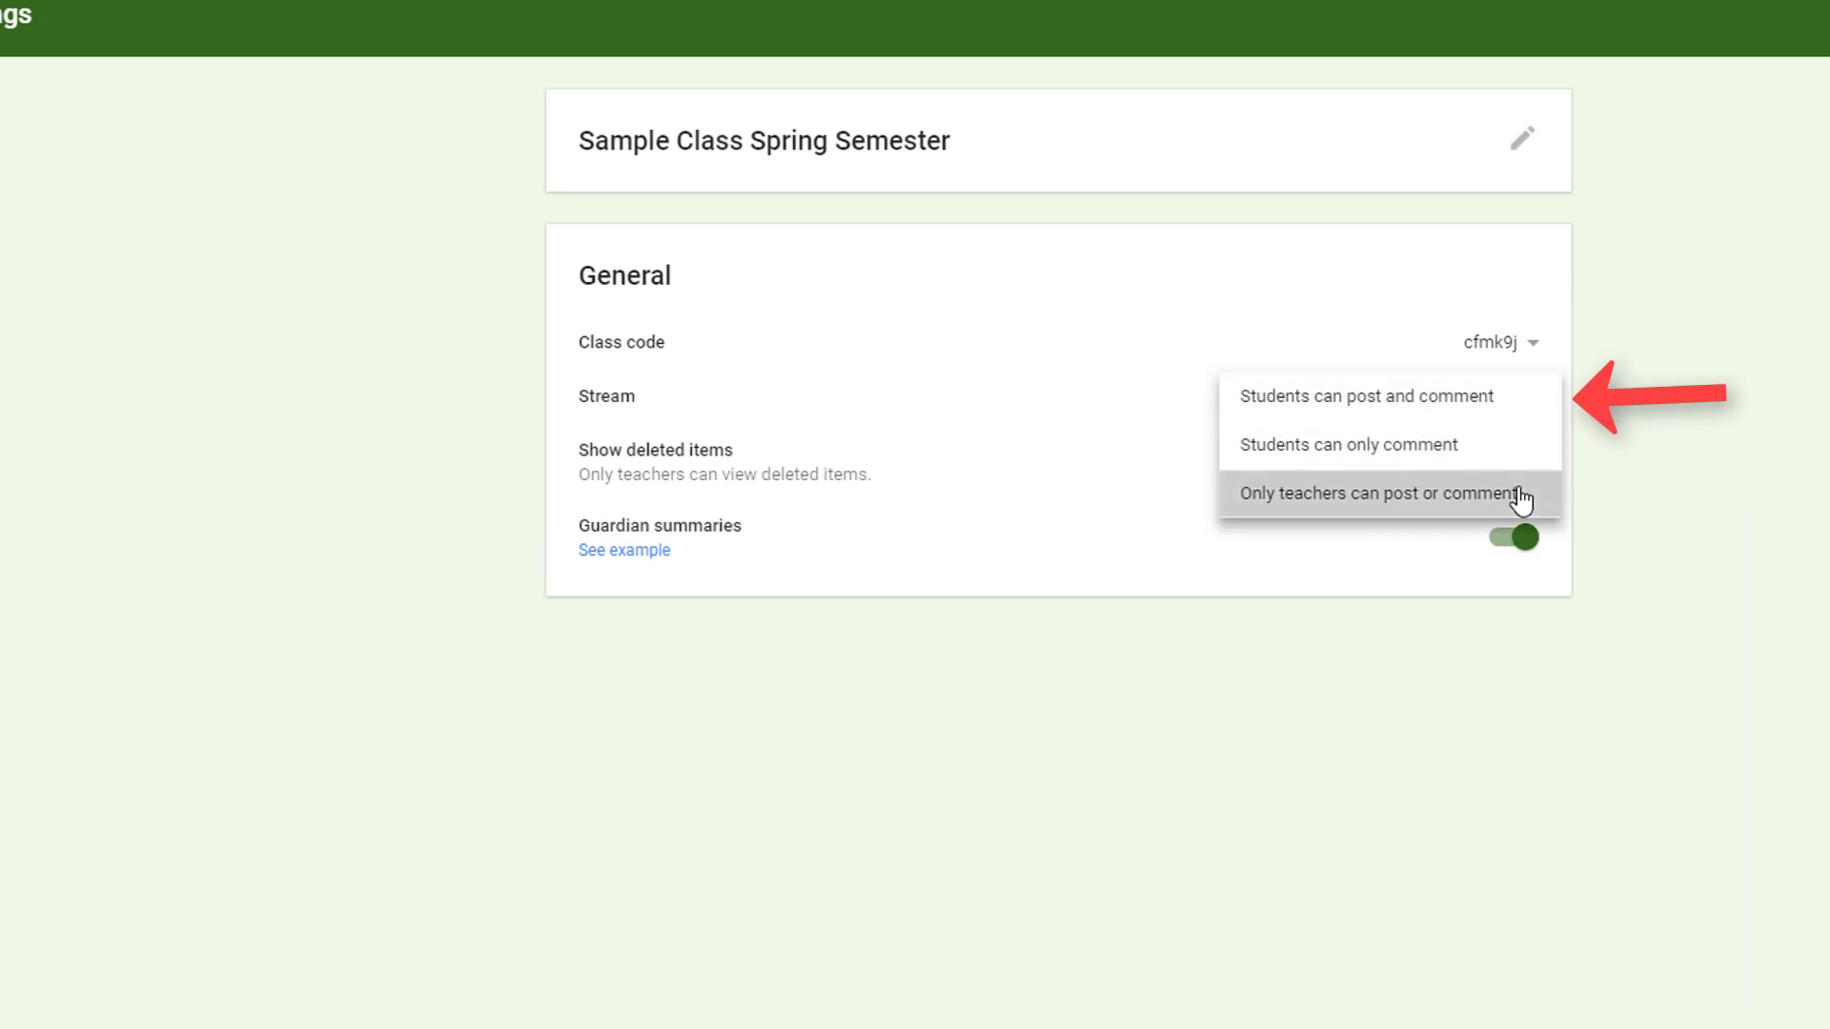
pyautogui.click(1384, 492)
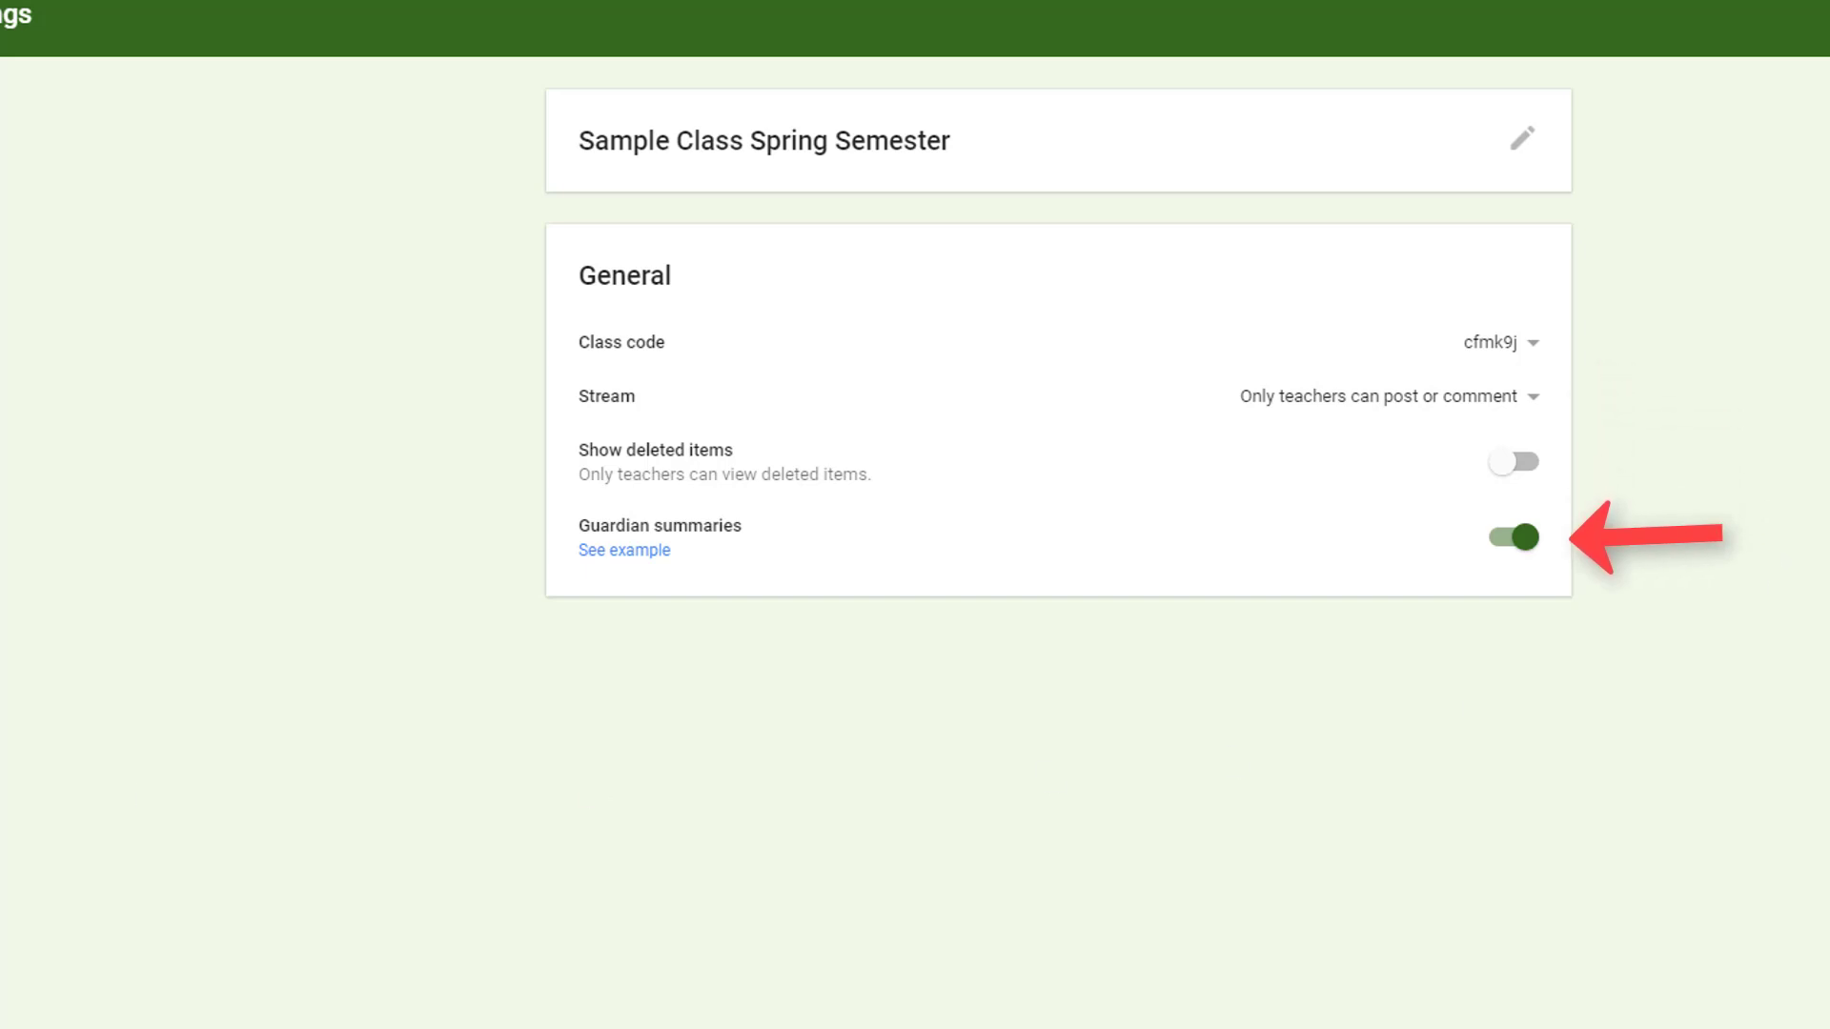
pyautogui.moveTo(696, 583)
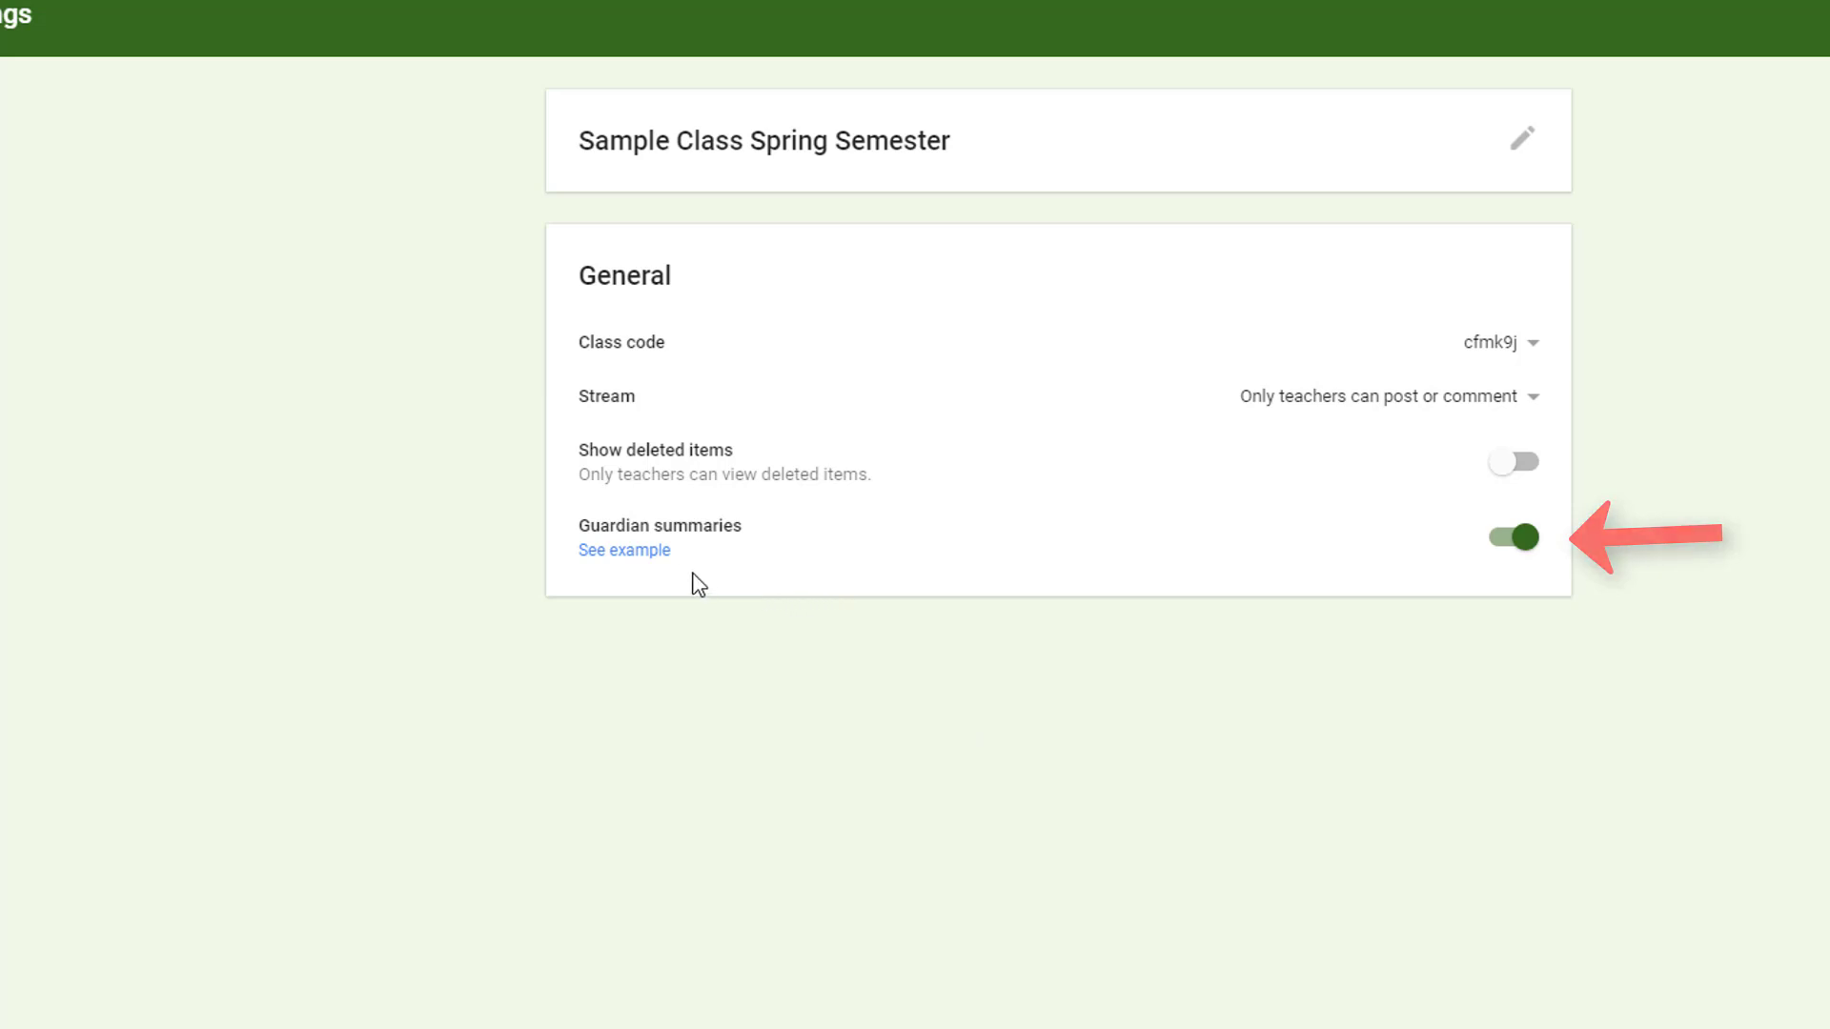
pyautogui.click(625, 549)
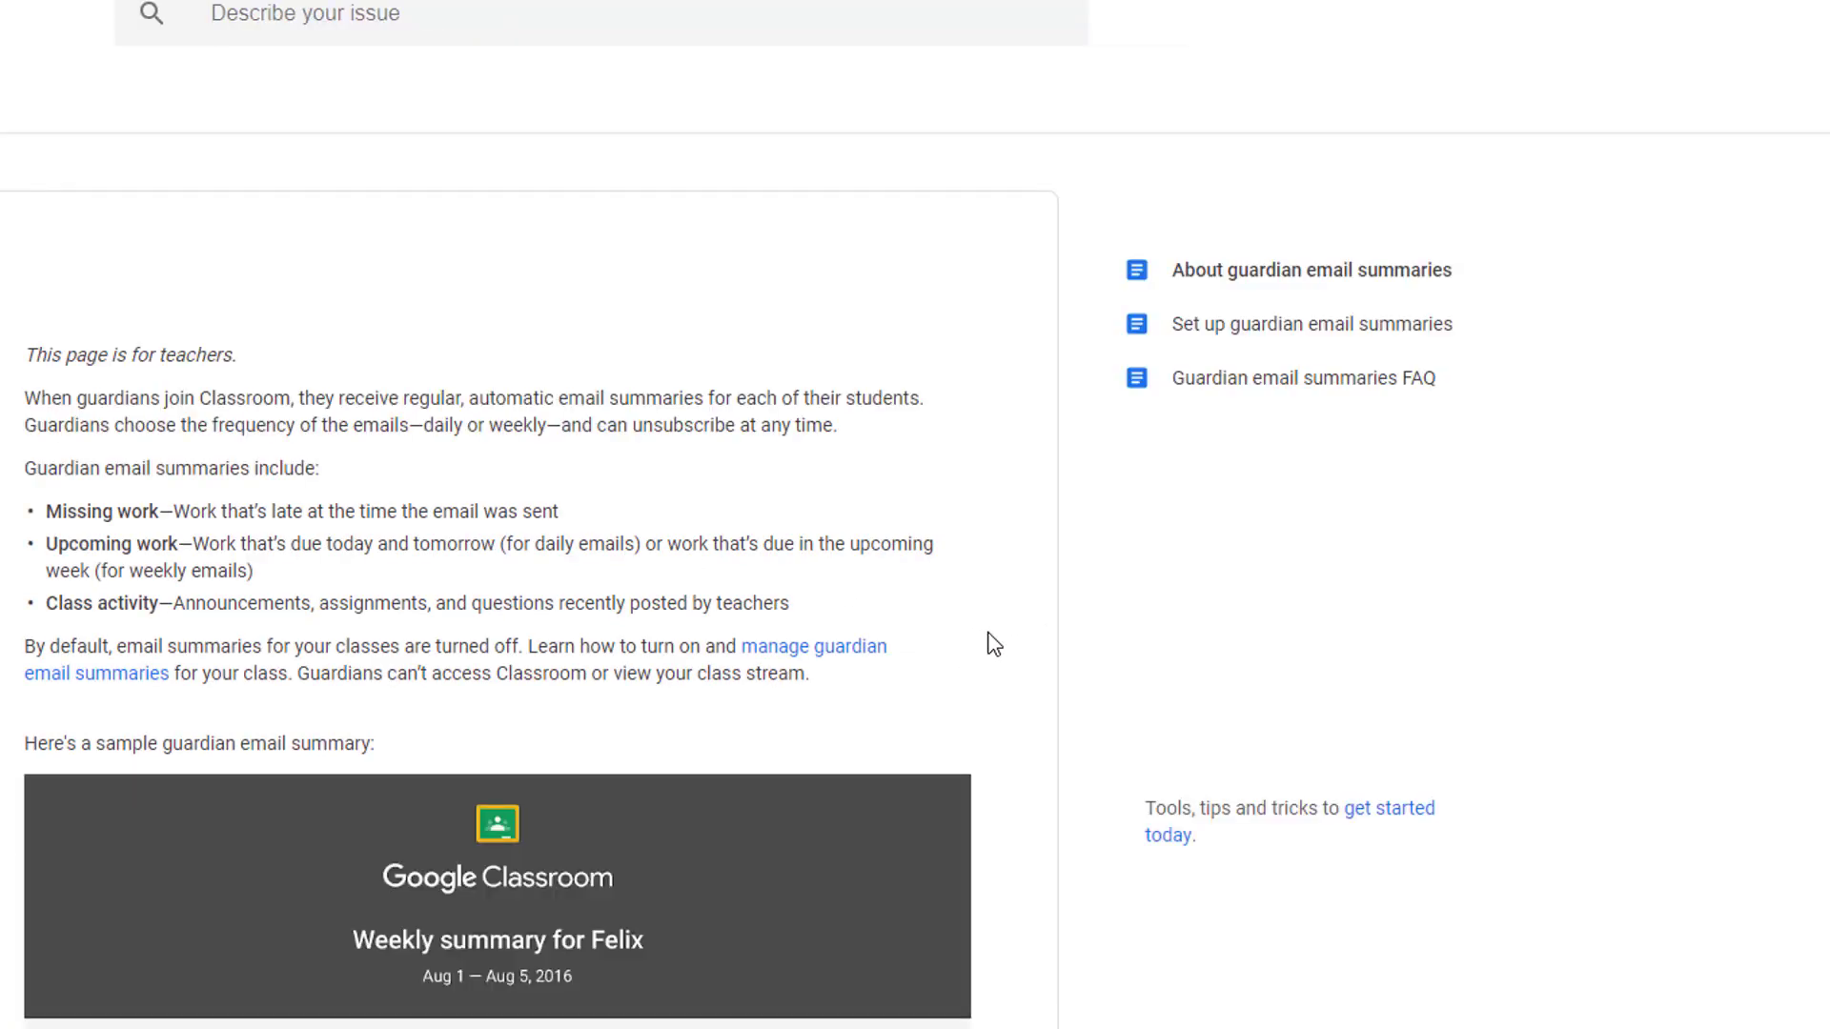
# Scroll through the sample guardian email summary on the Help page
pyautogui.scroll(-3)
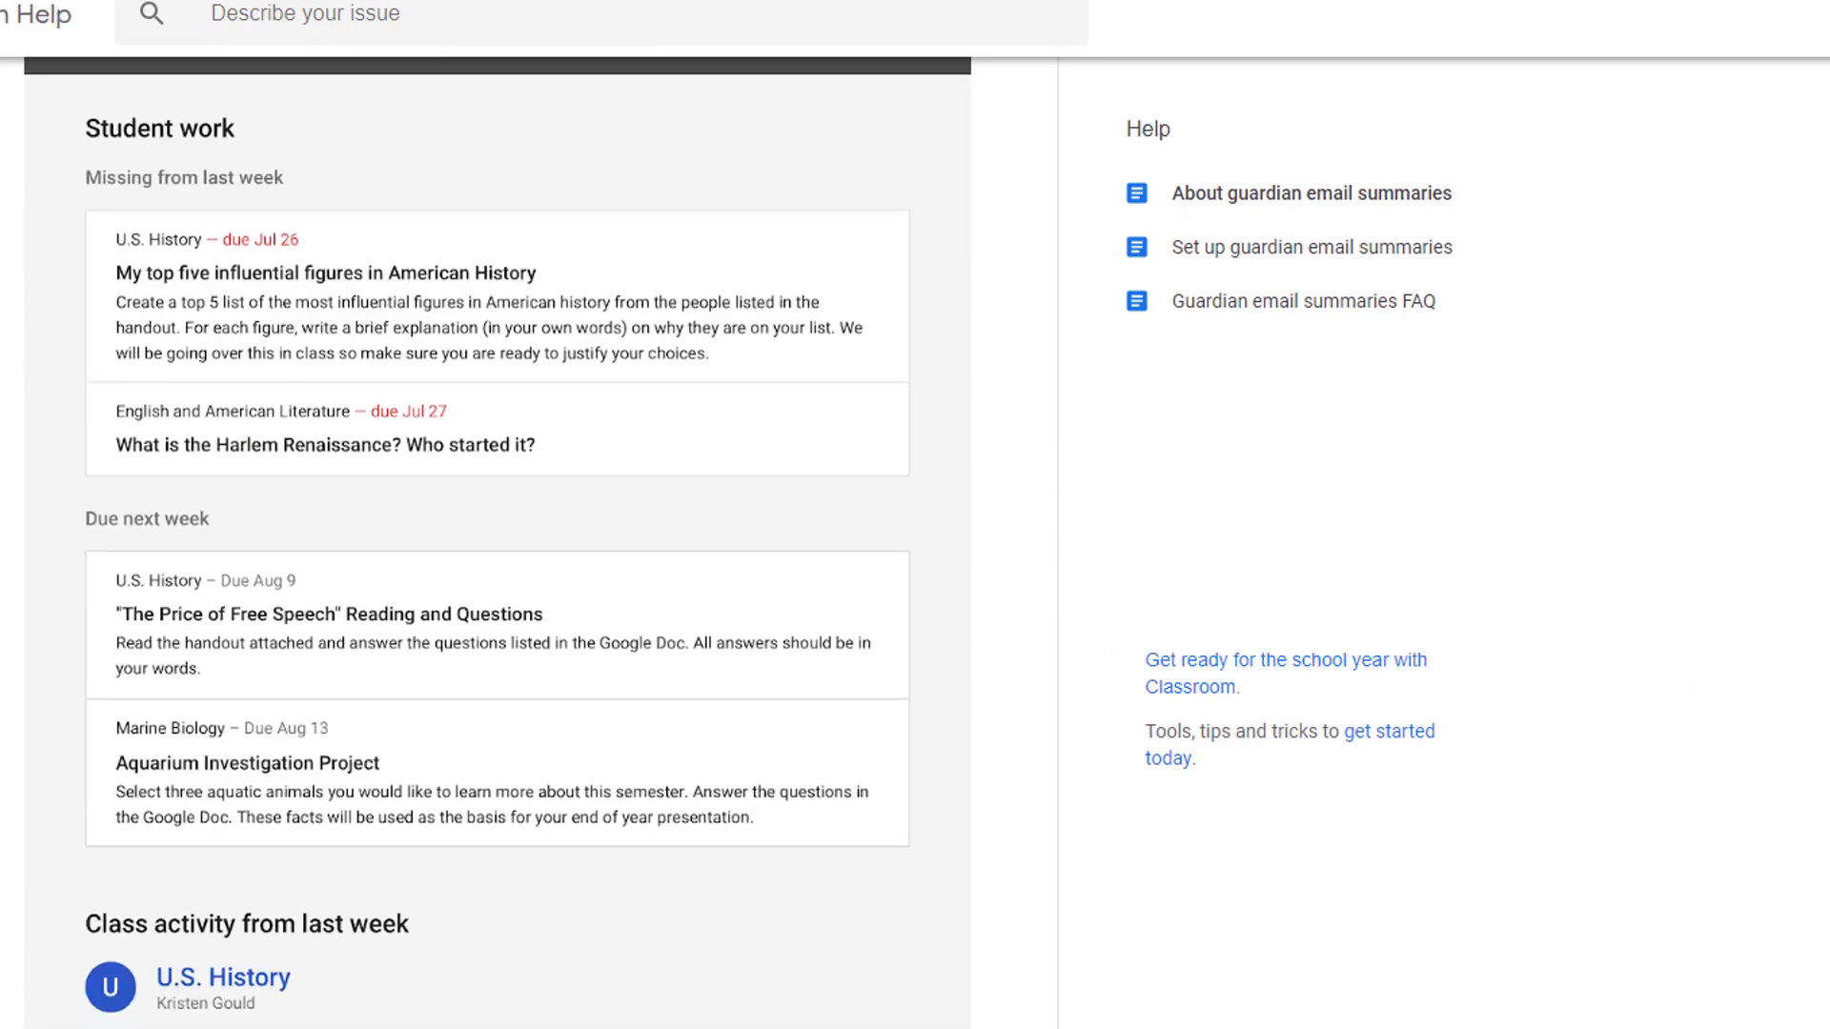
pyautogui.scroll(3)
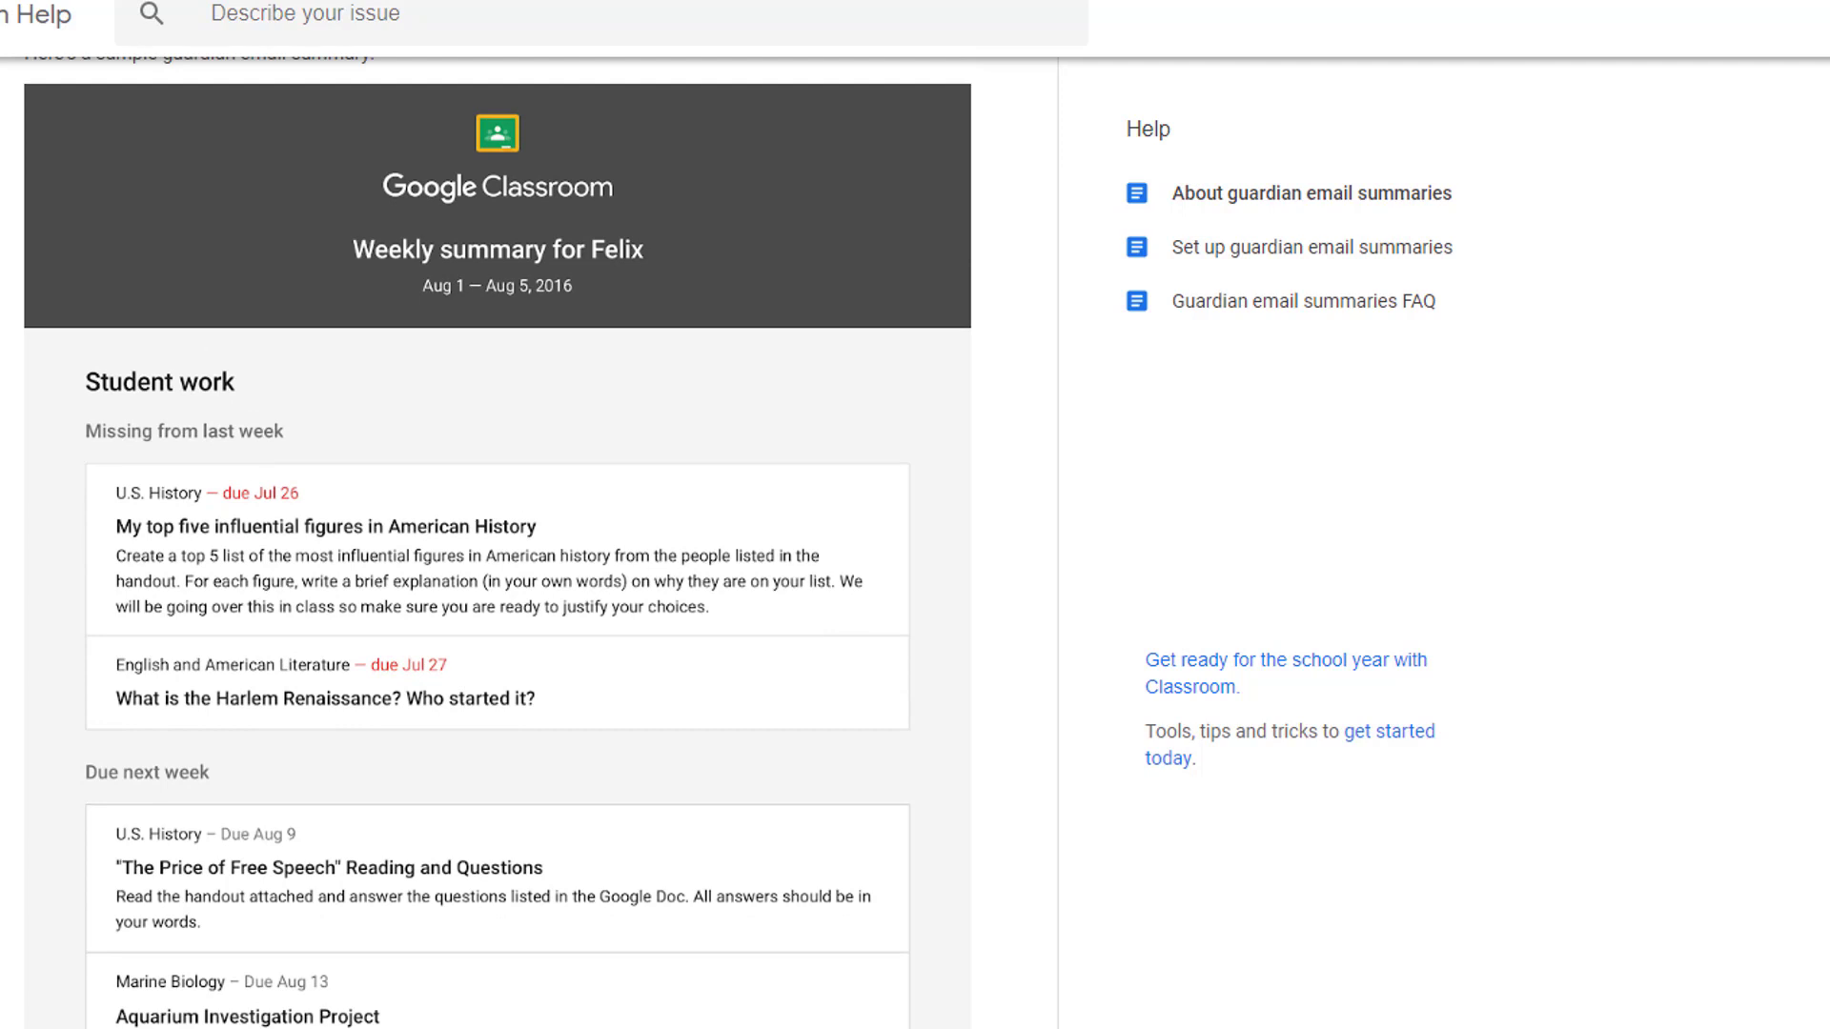
pyautogui.scroll(3)
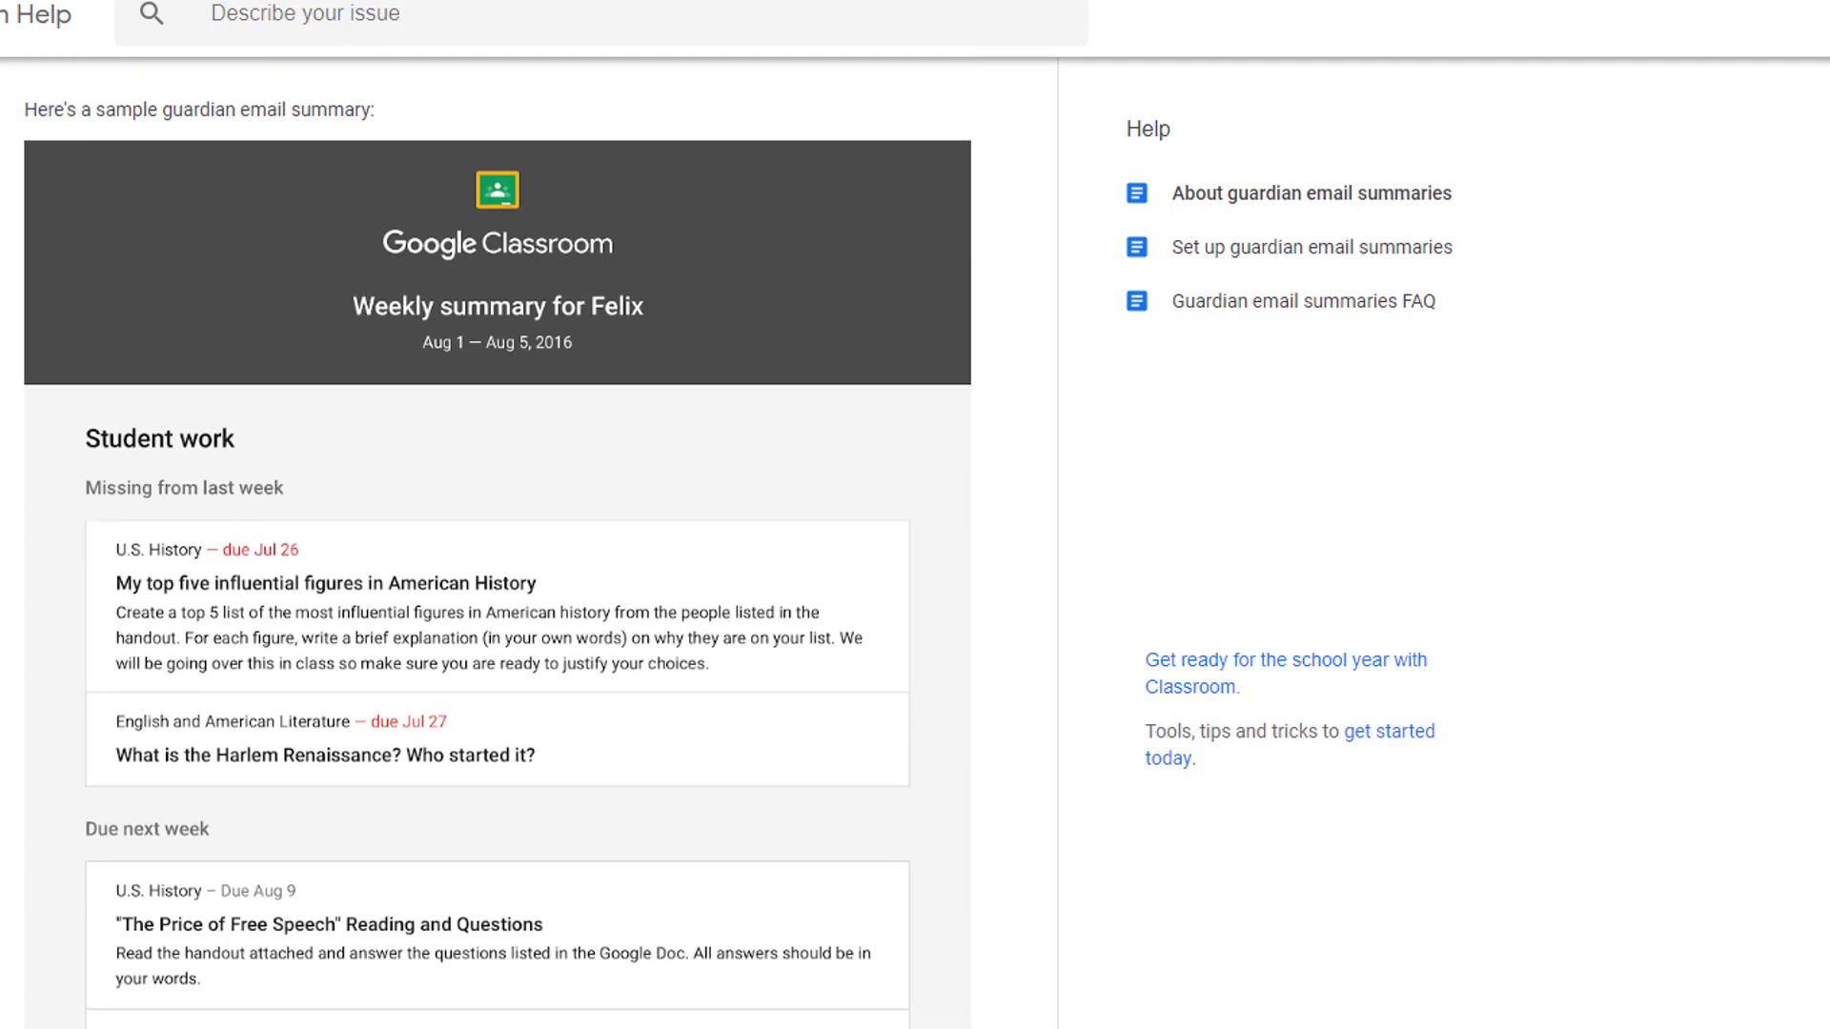
pyautogui.scroll(-3)
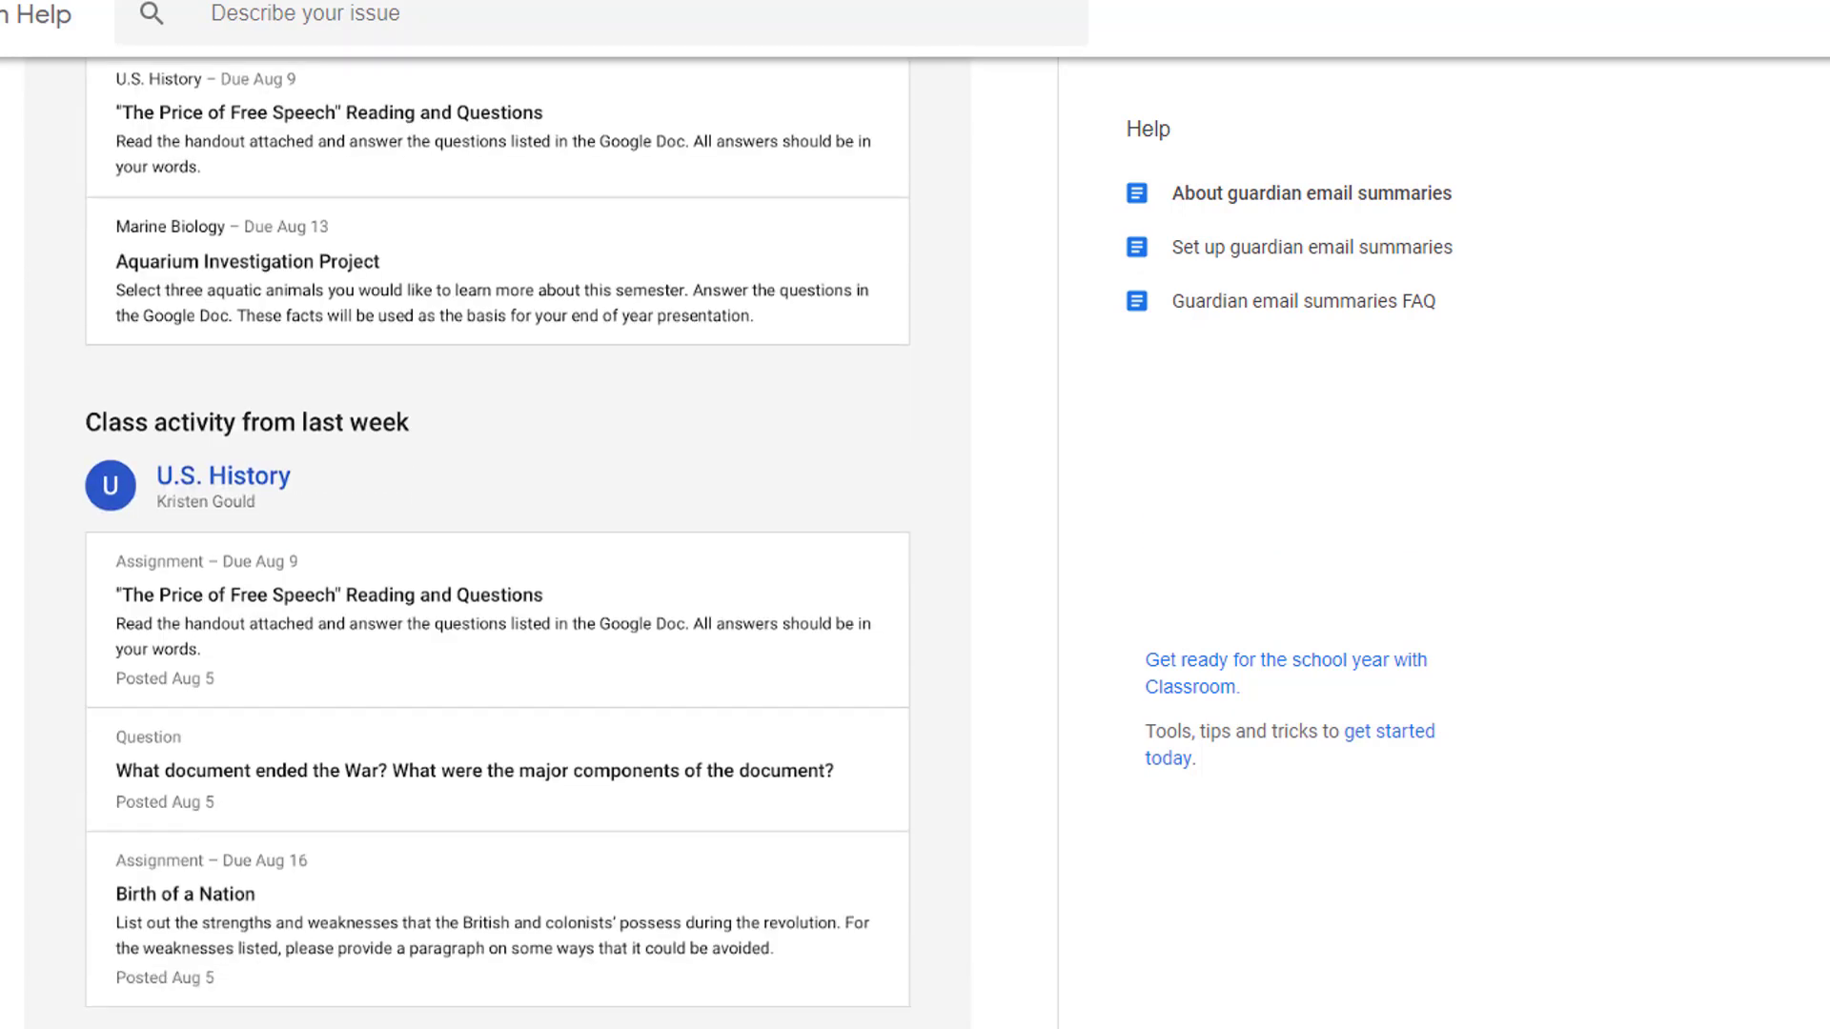
pyautogui.scroll(-3)
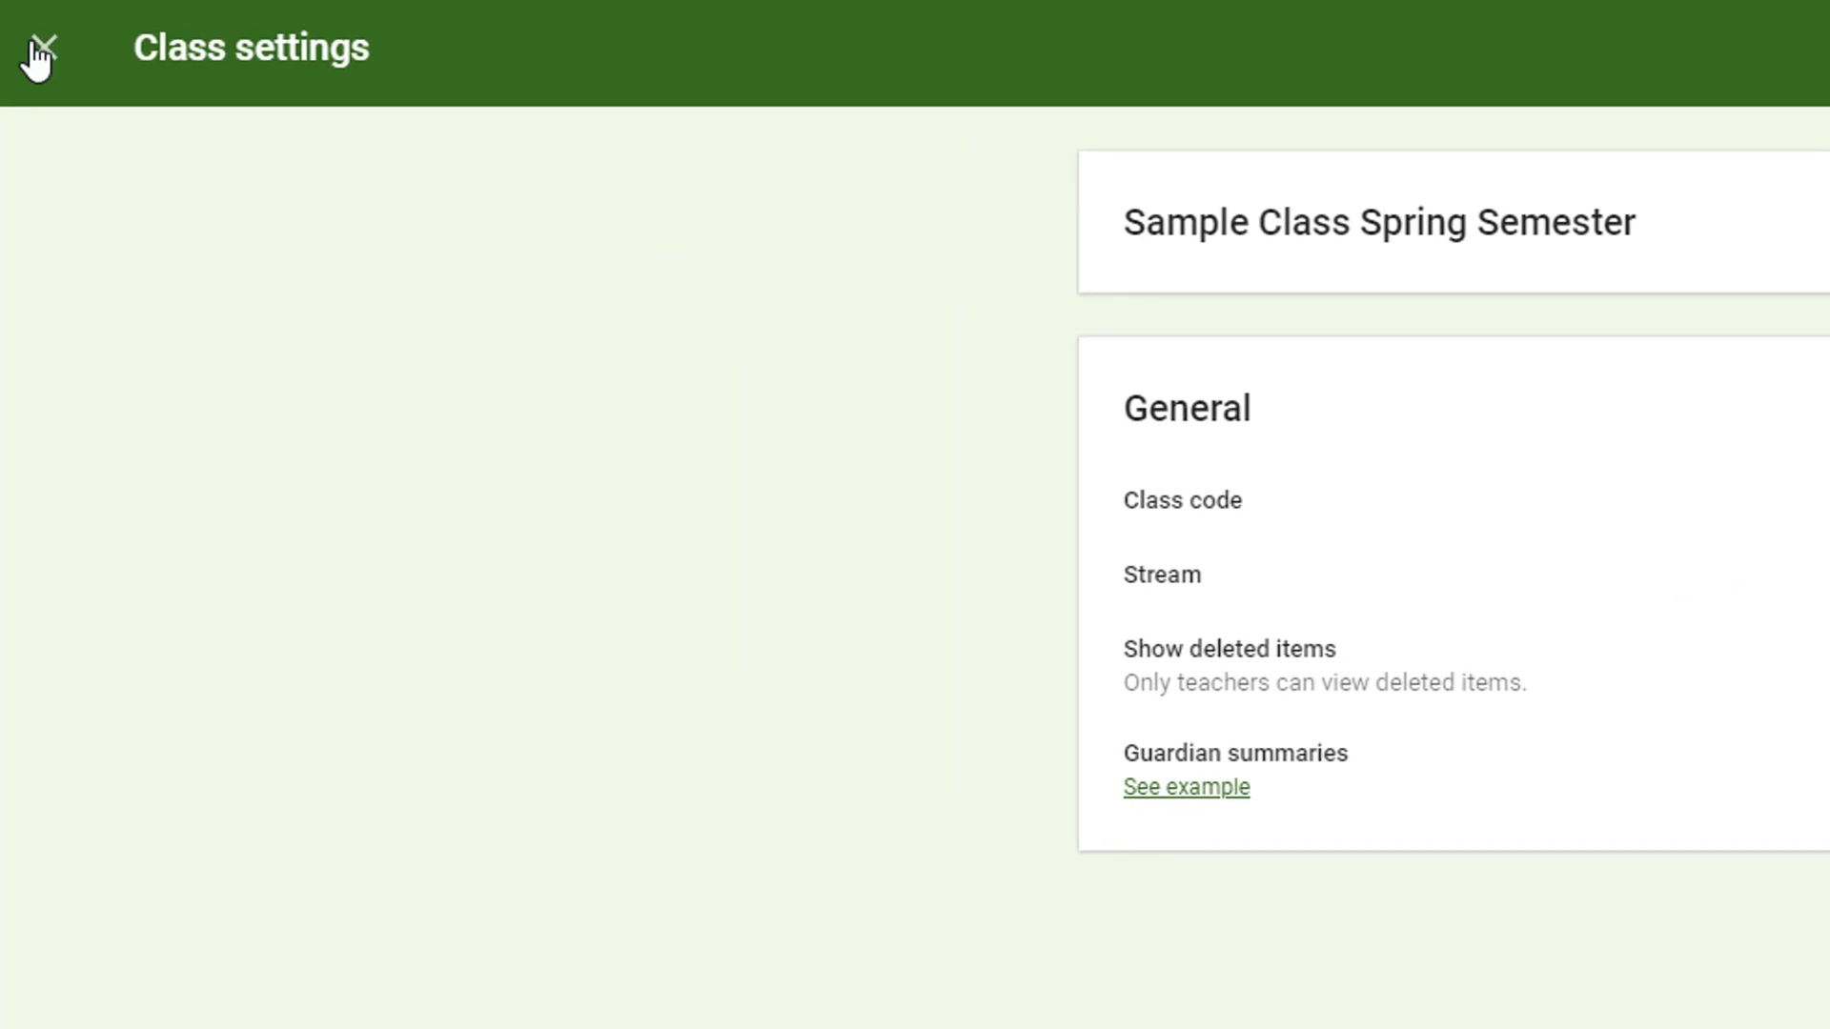
# Close Class settings and show the People page listing teachers and students
pyautogui.click(40, 53)
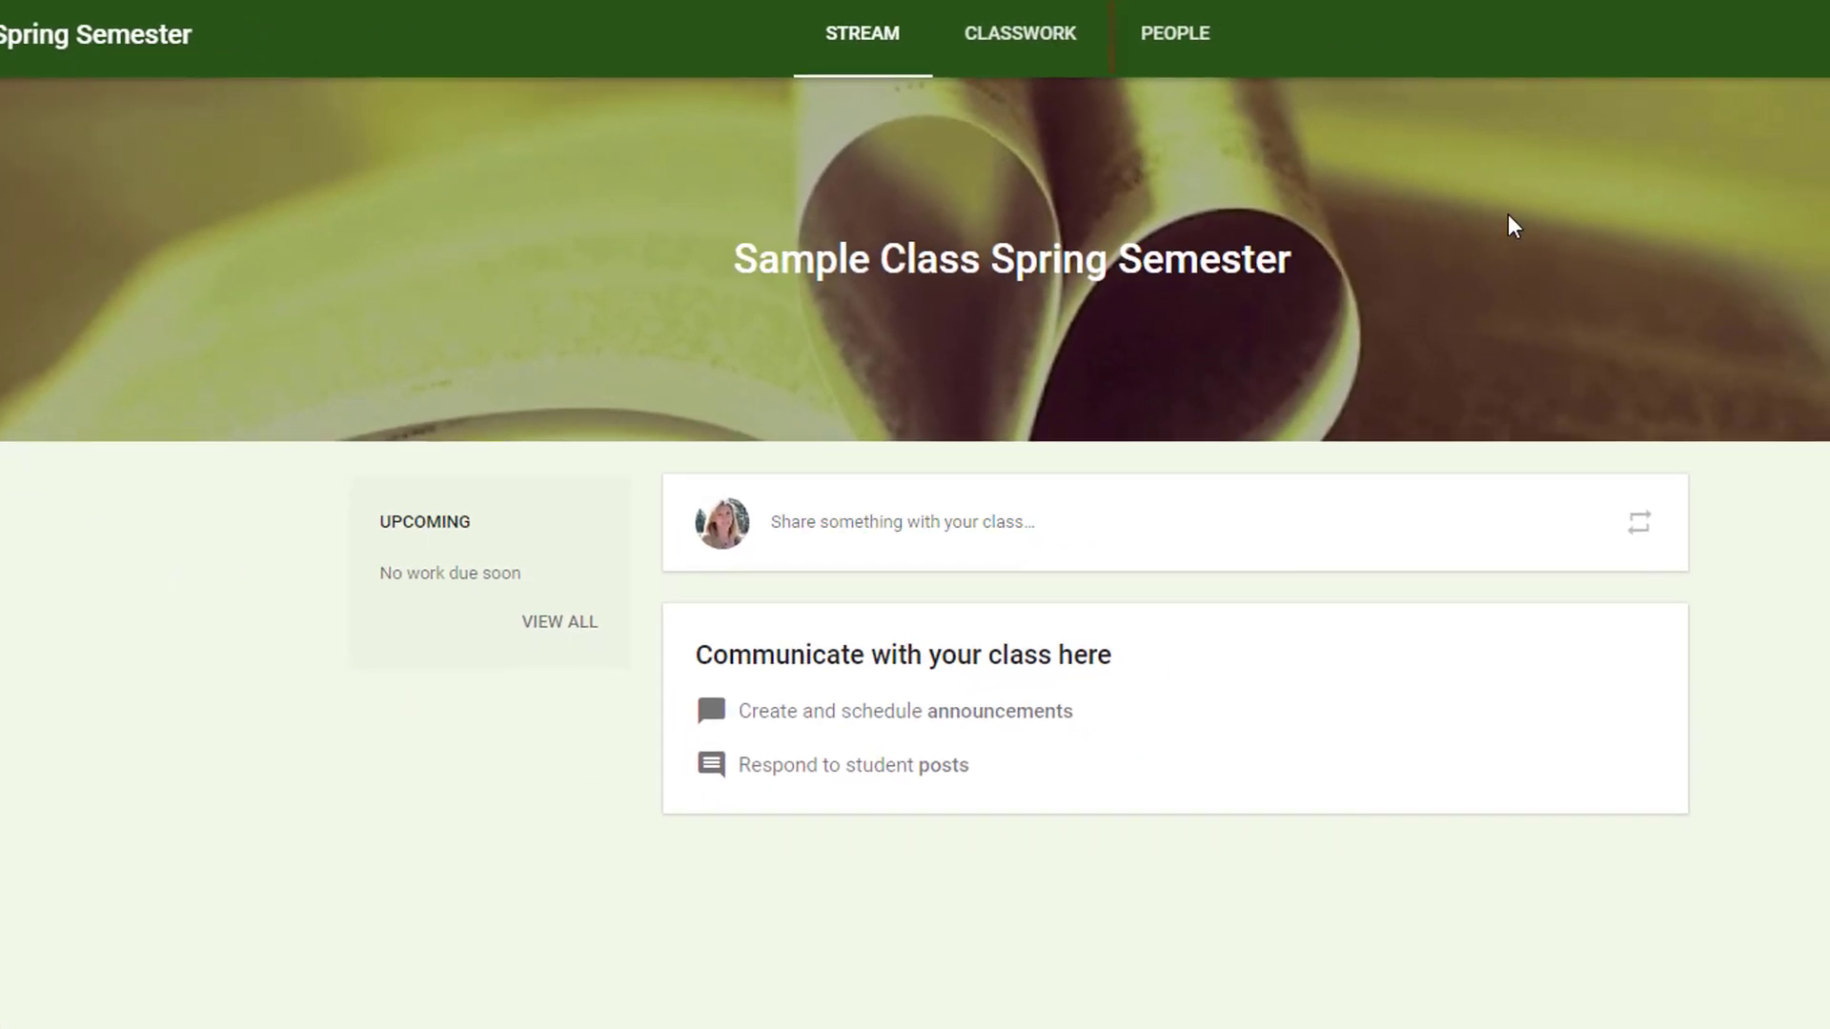
pyautogui.click(1174, 33)
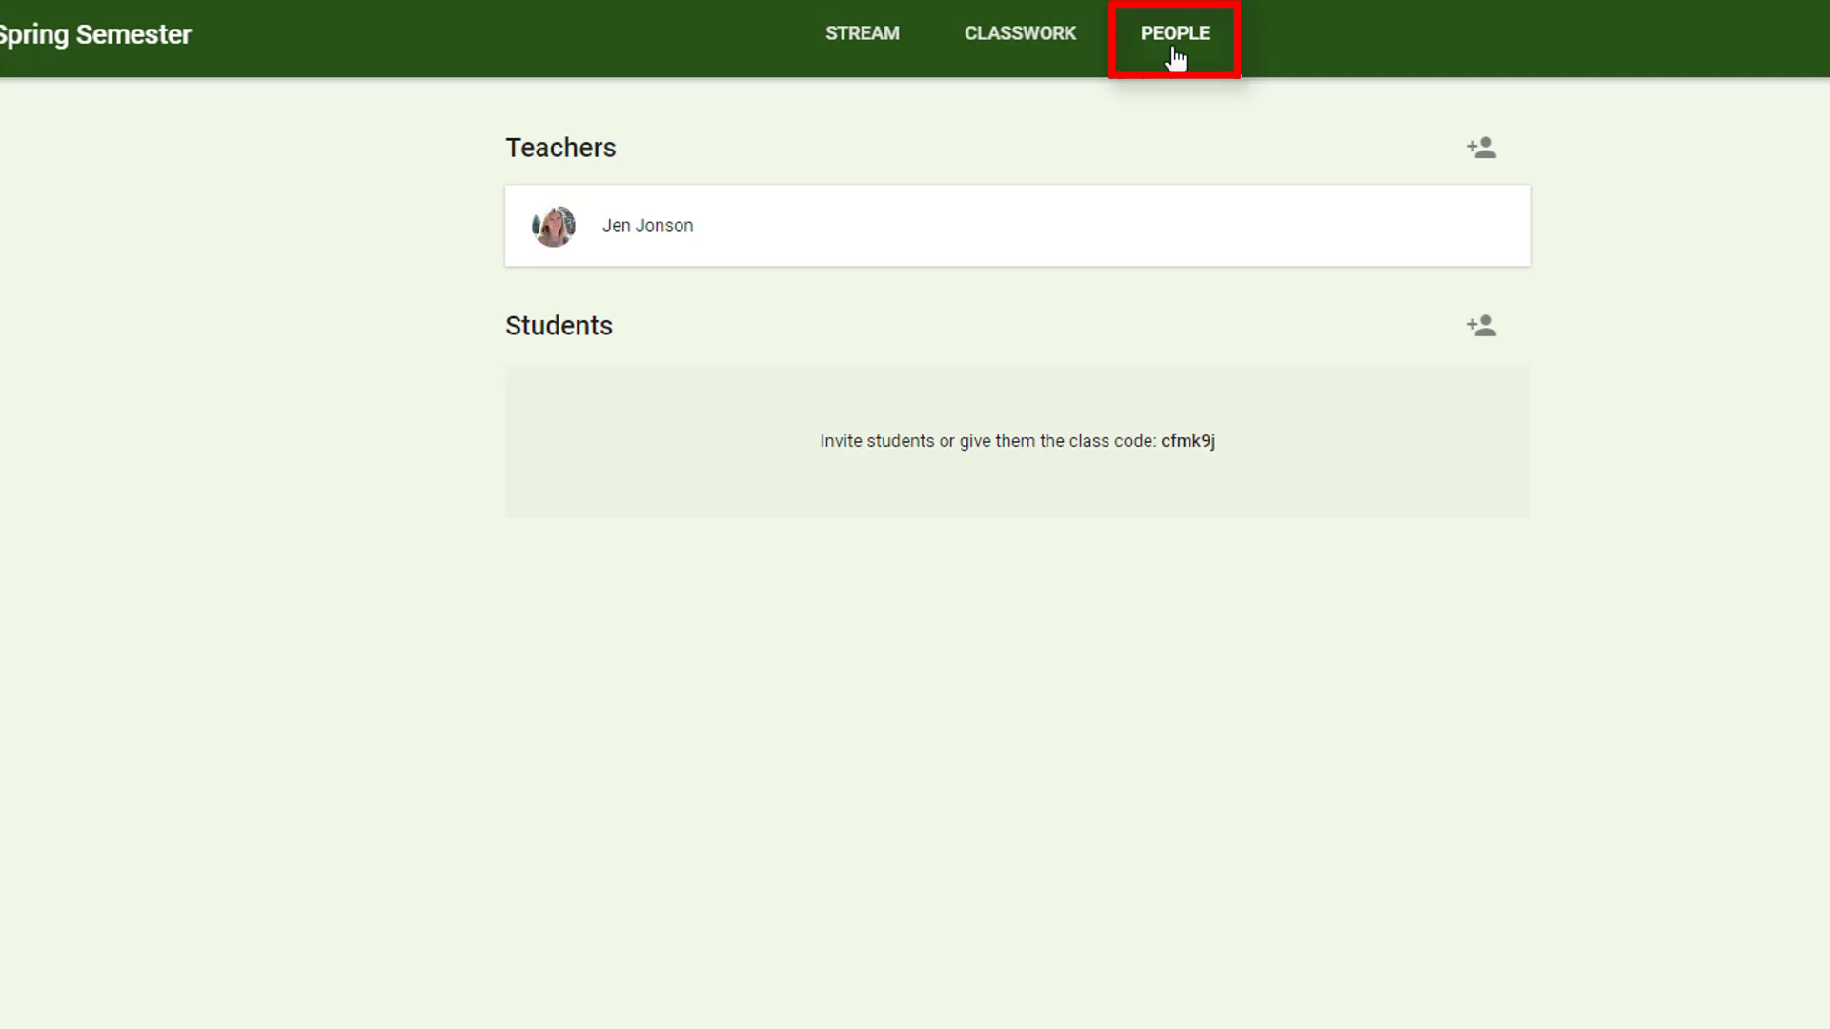
pyautogui.moveTo(1681, 963)
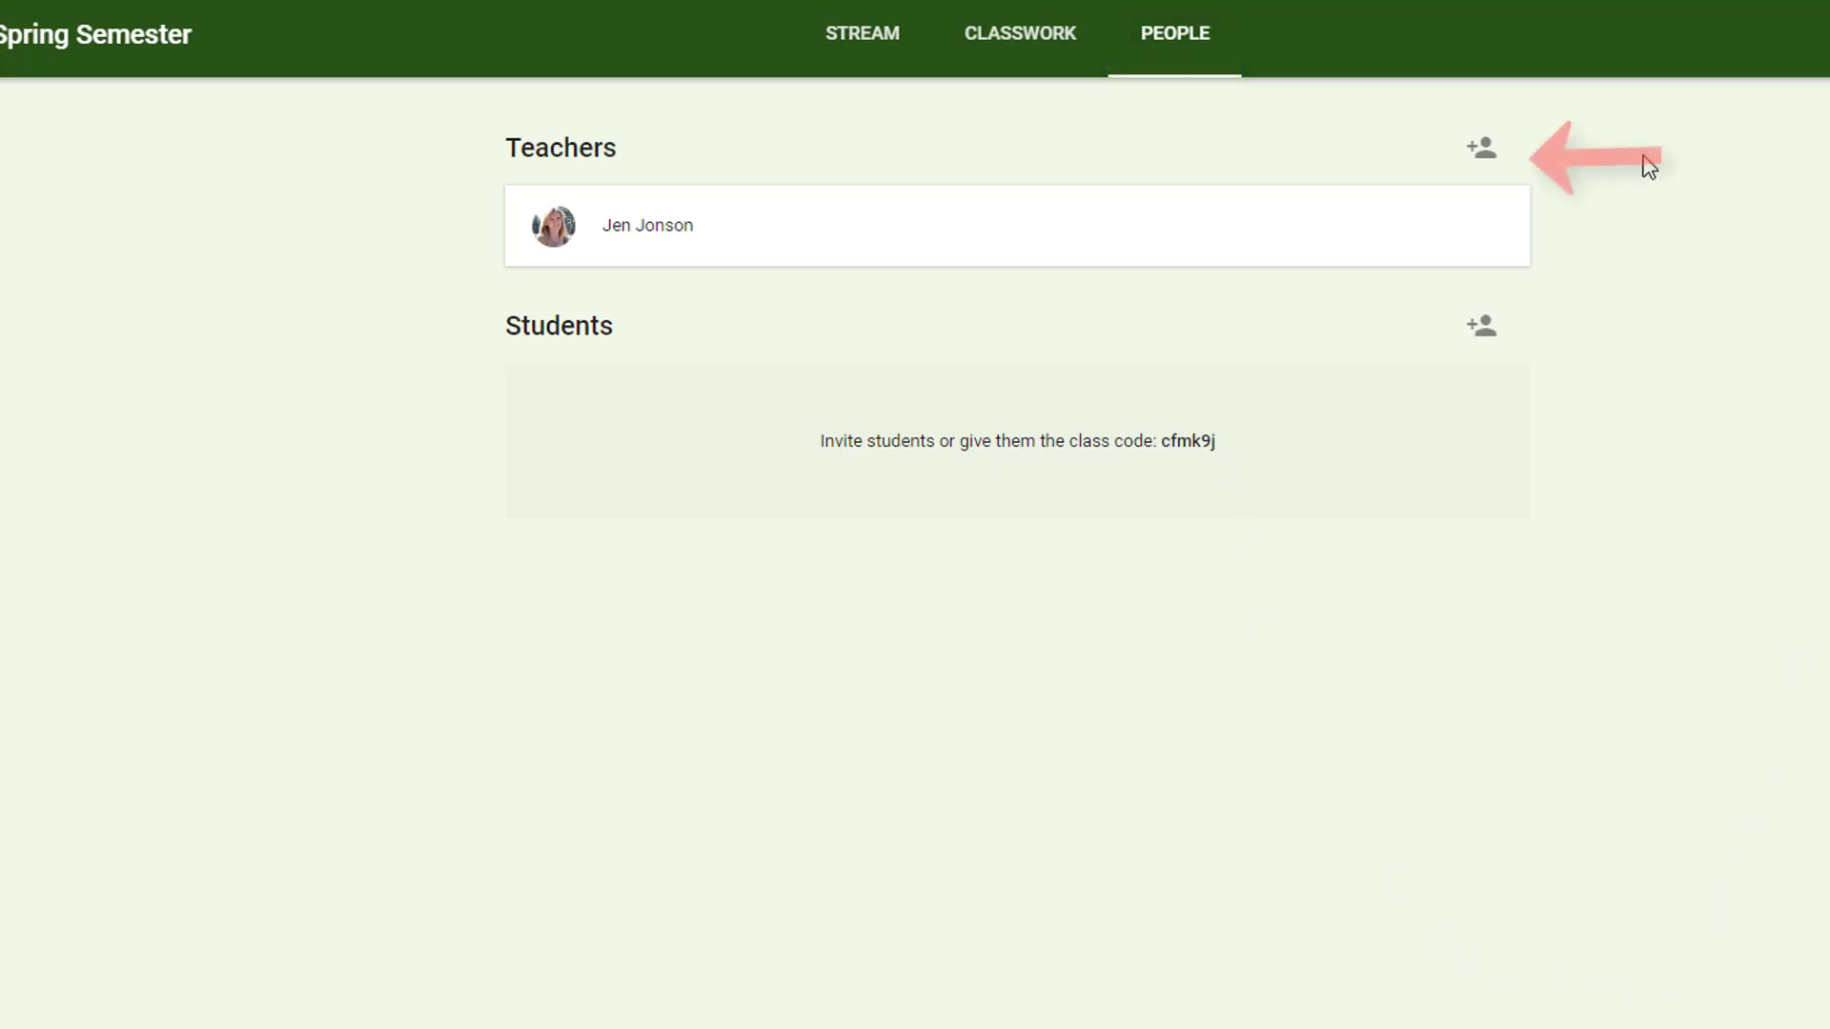
pyautogui.click(1479, 149)
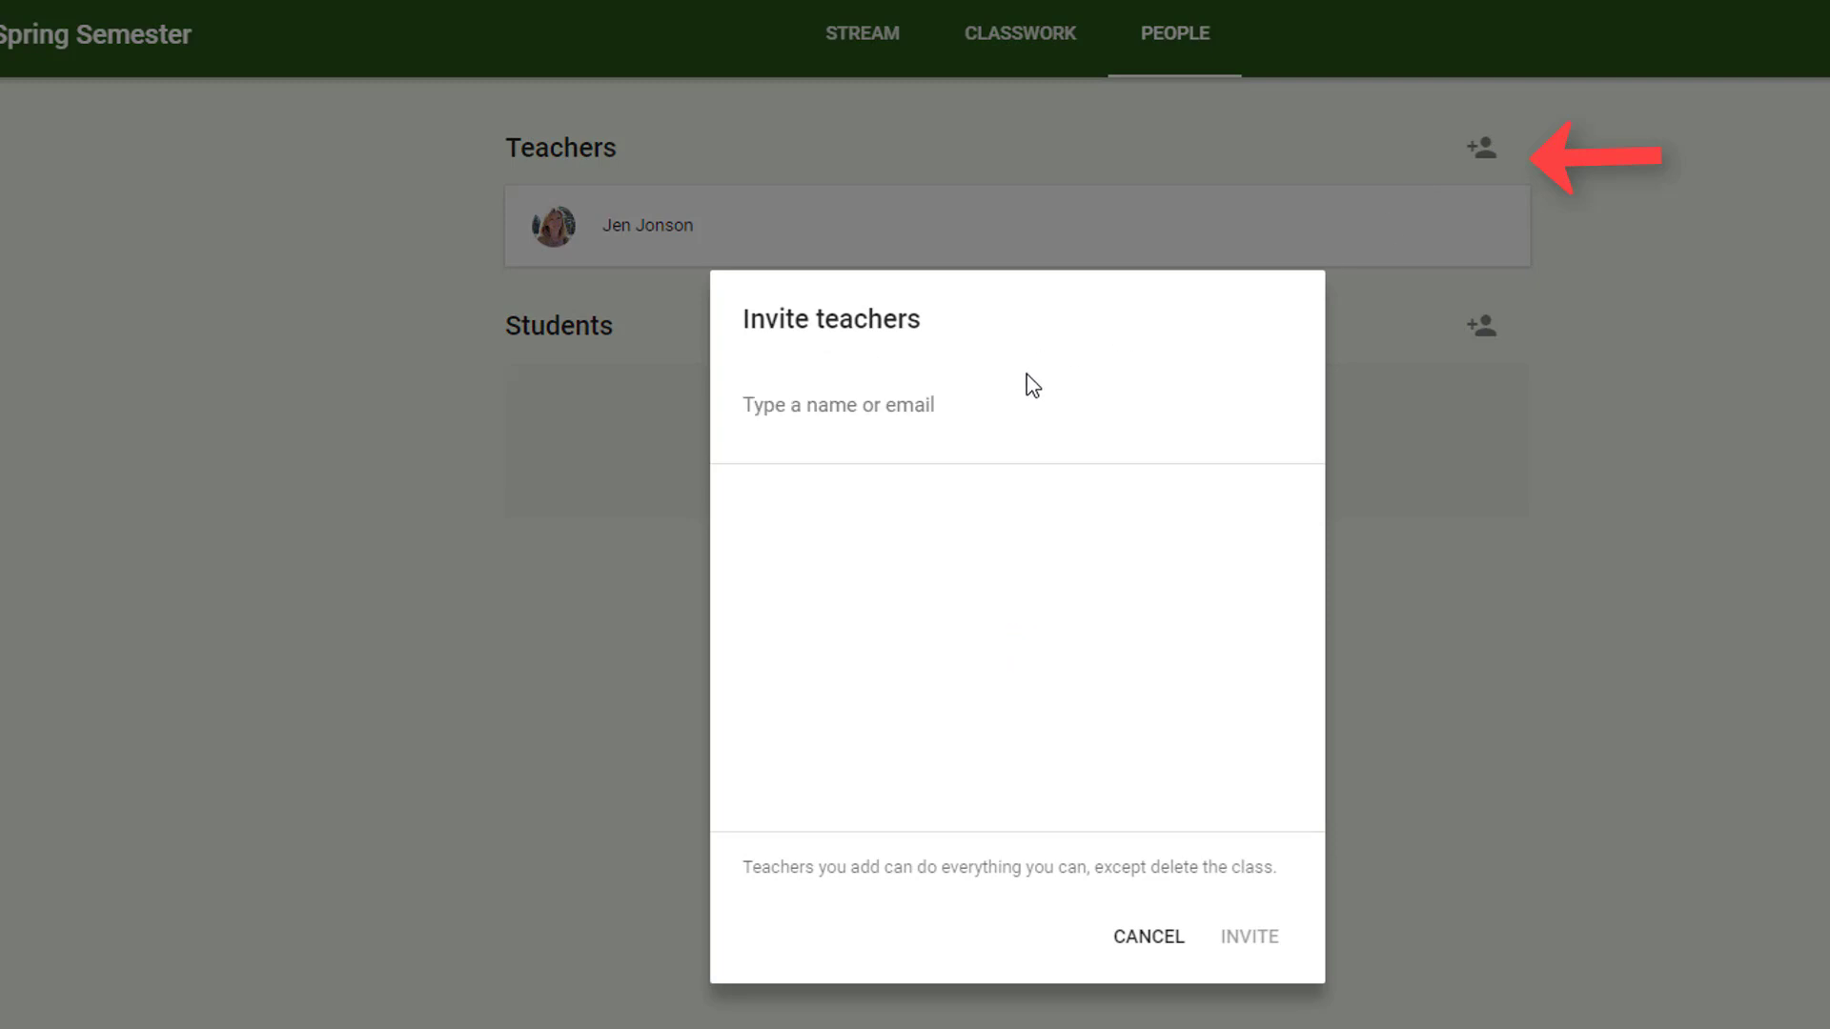
pyautogui.write('christy marrs')
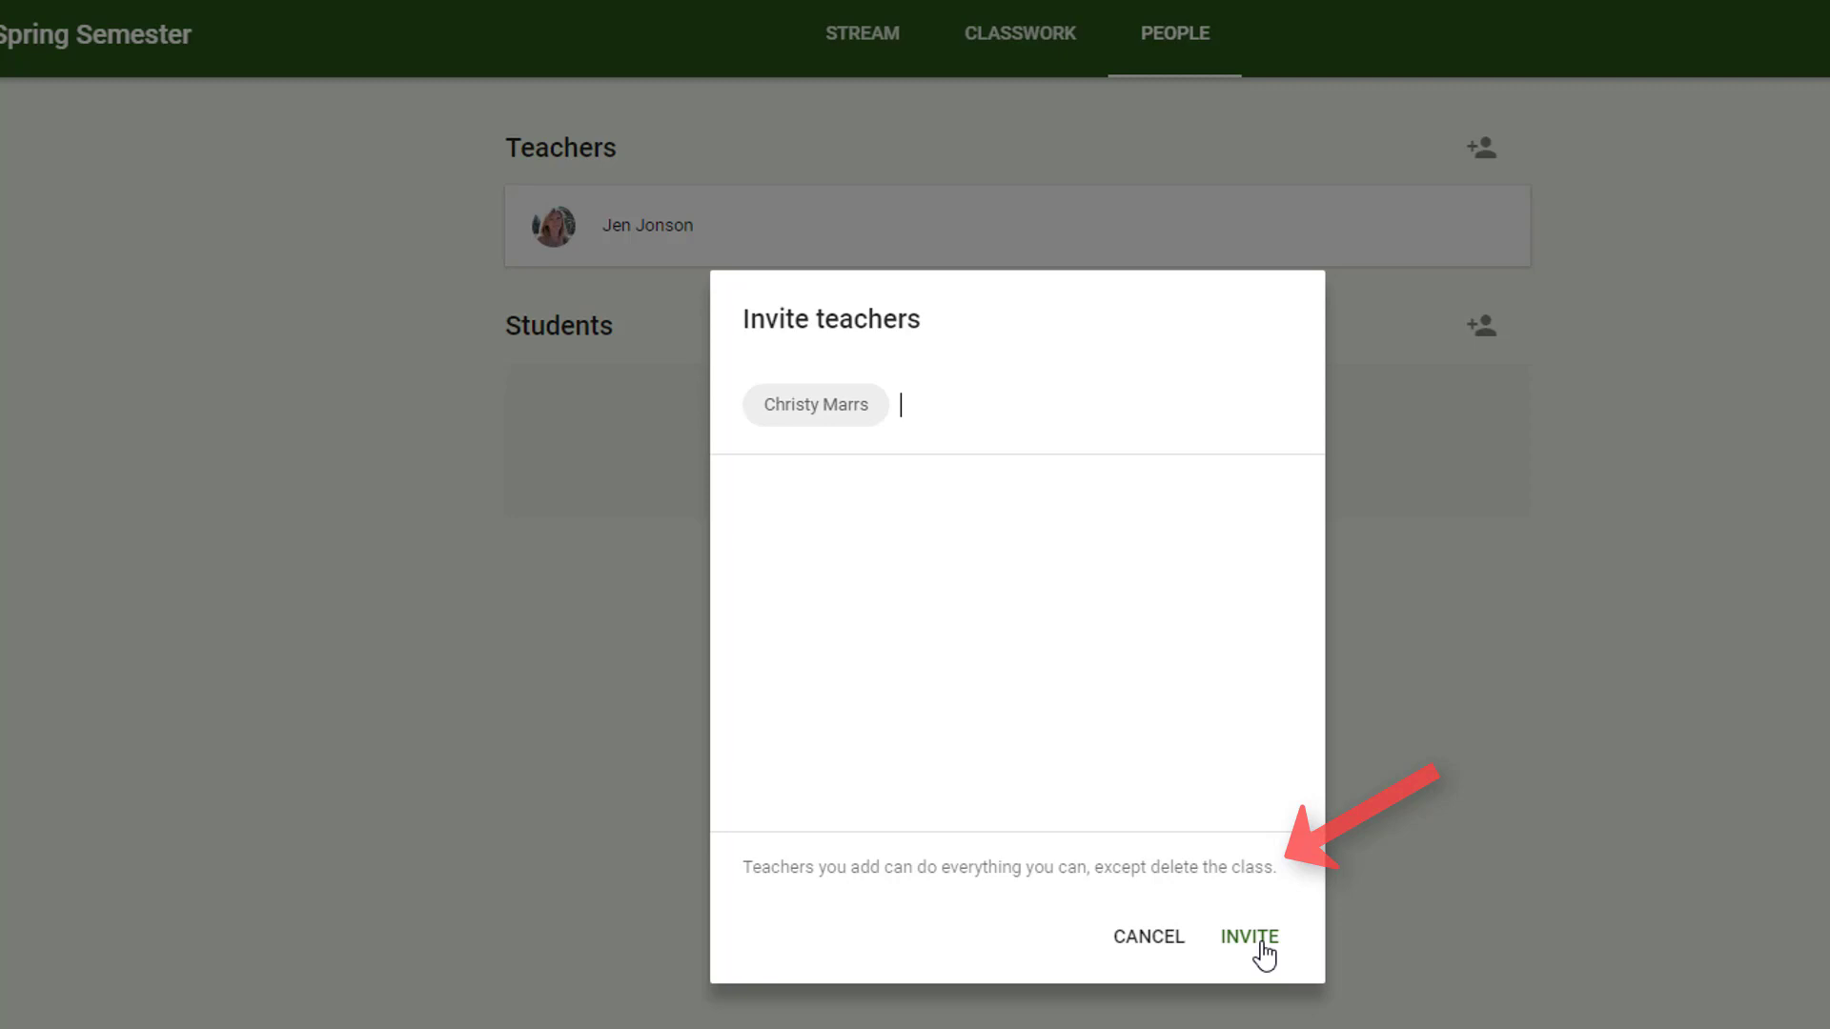
pyautogui.click(1249, 936)
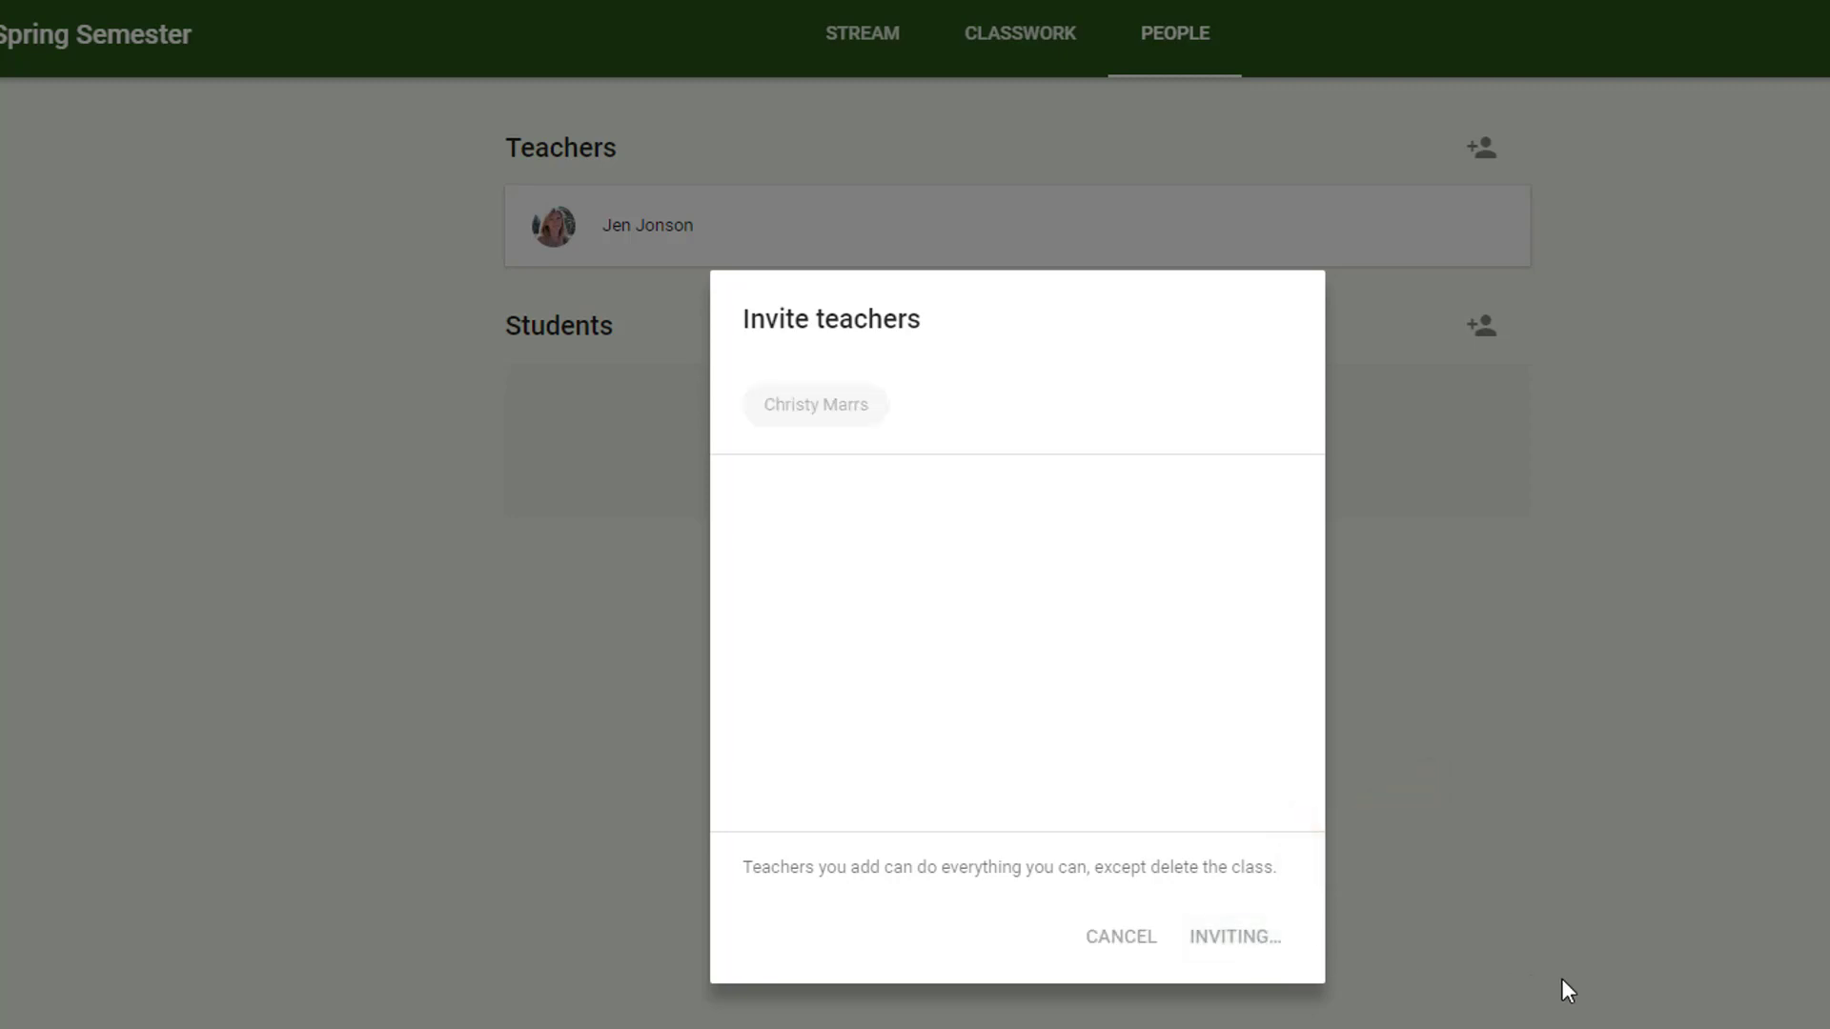
pyautogui.click(1234, 938)
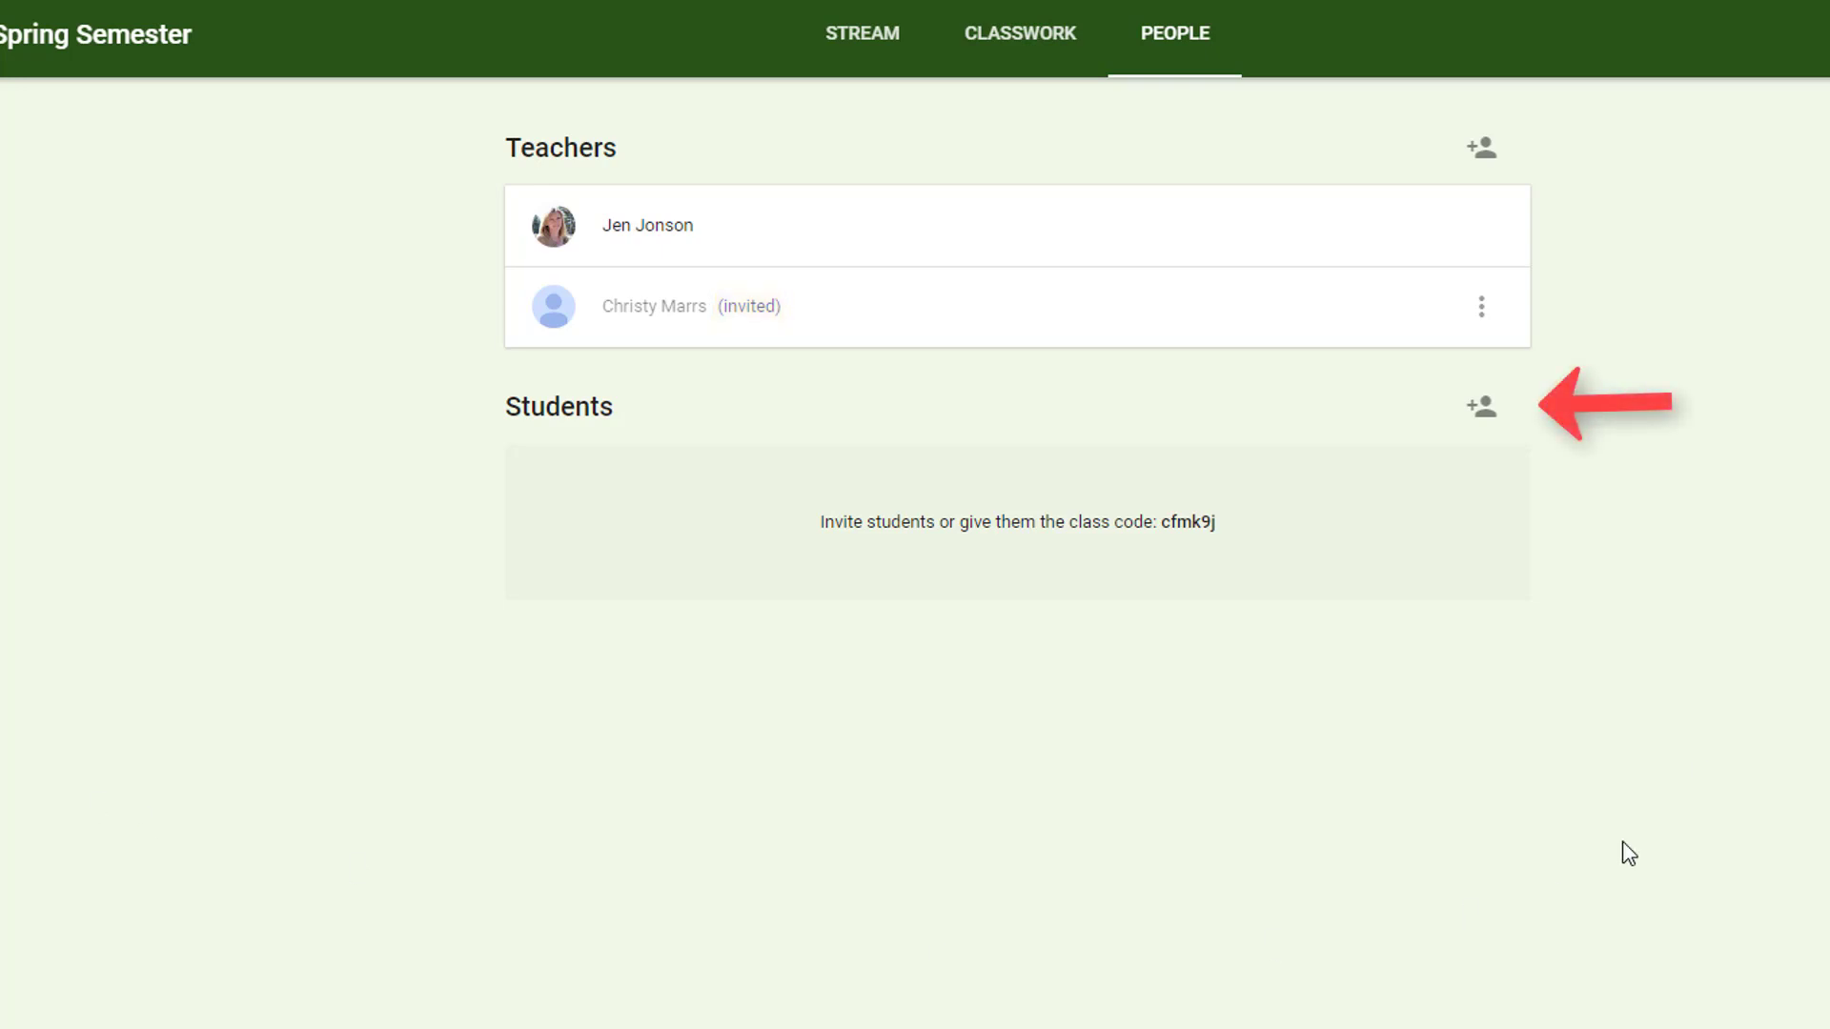
pyautogui.moveTo(1479, 406)
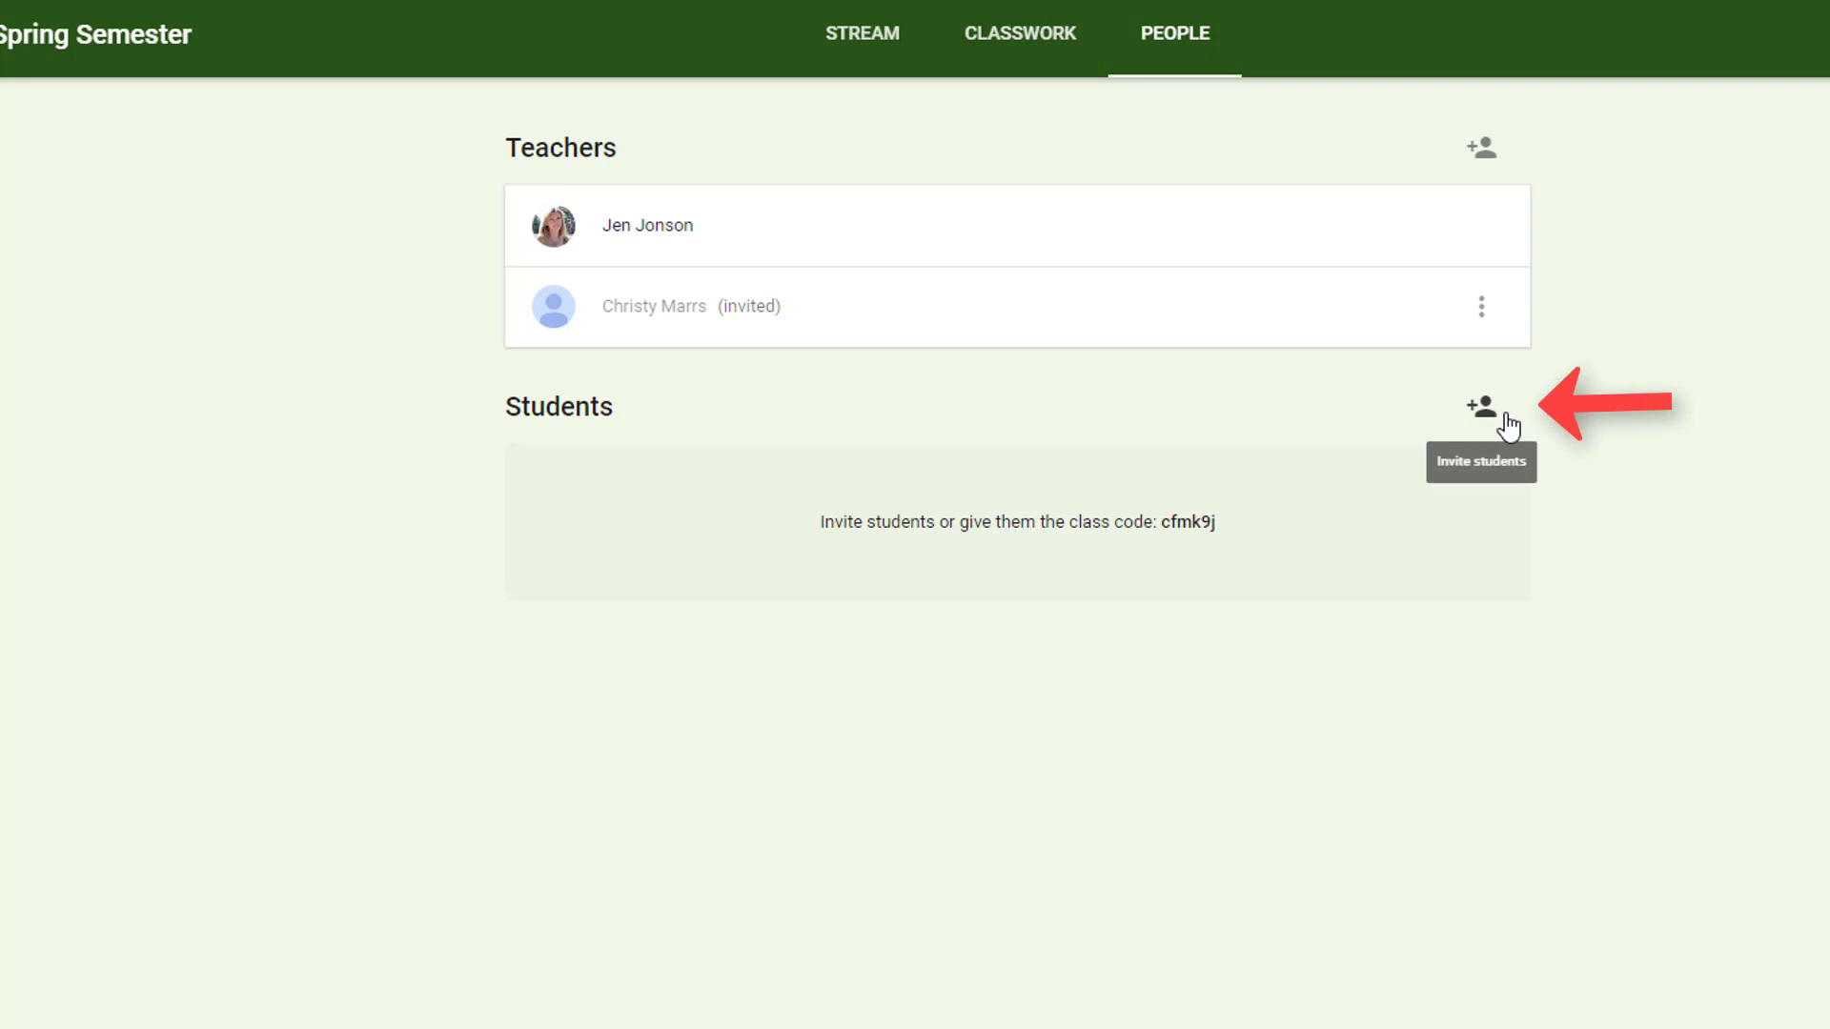
# Open the Invite students window and cancel it without inviting anyone
pyautogui.click(1480, 407)
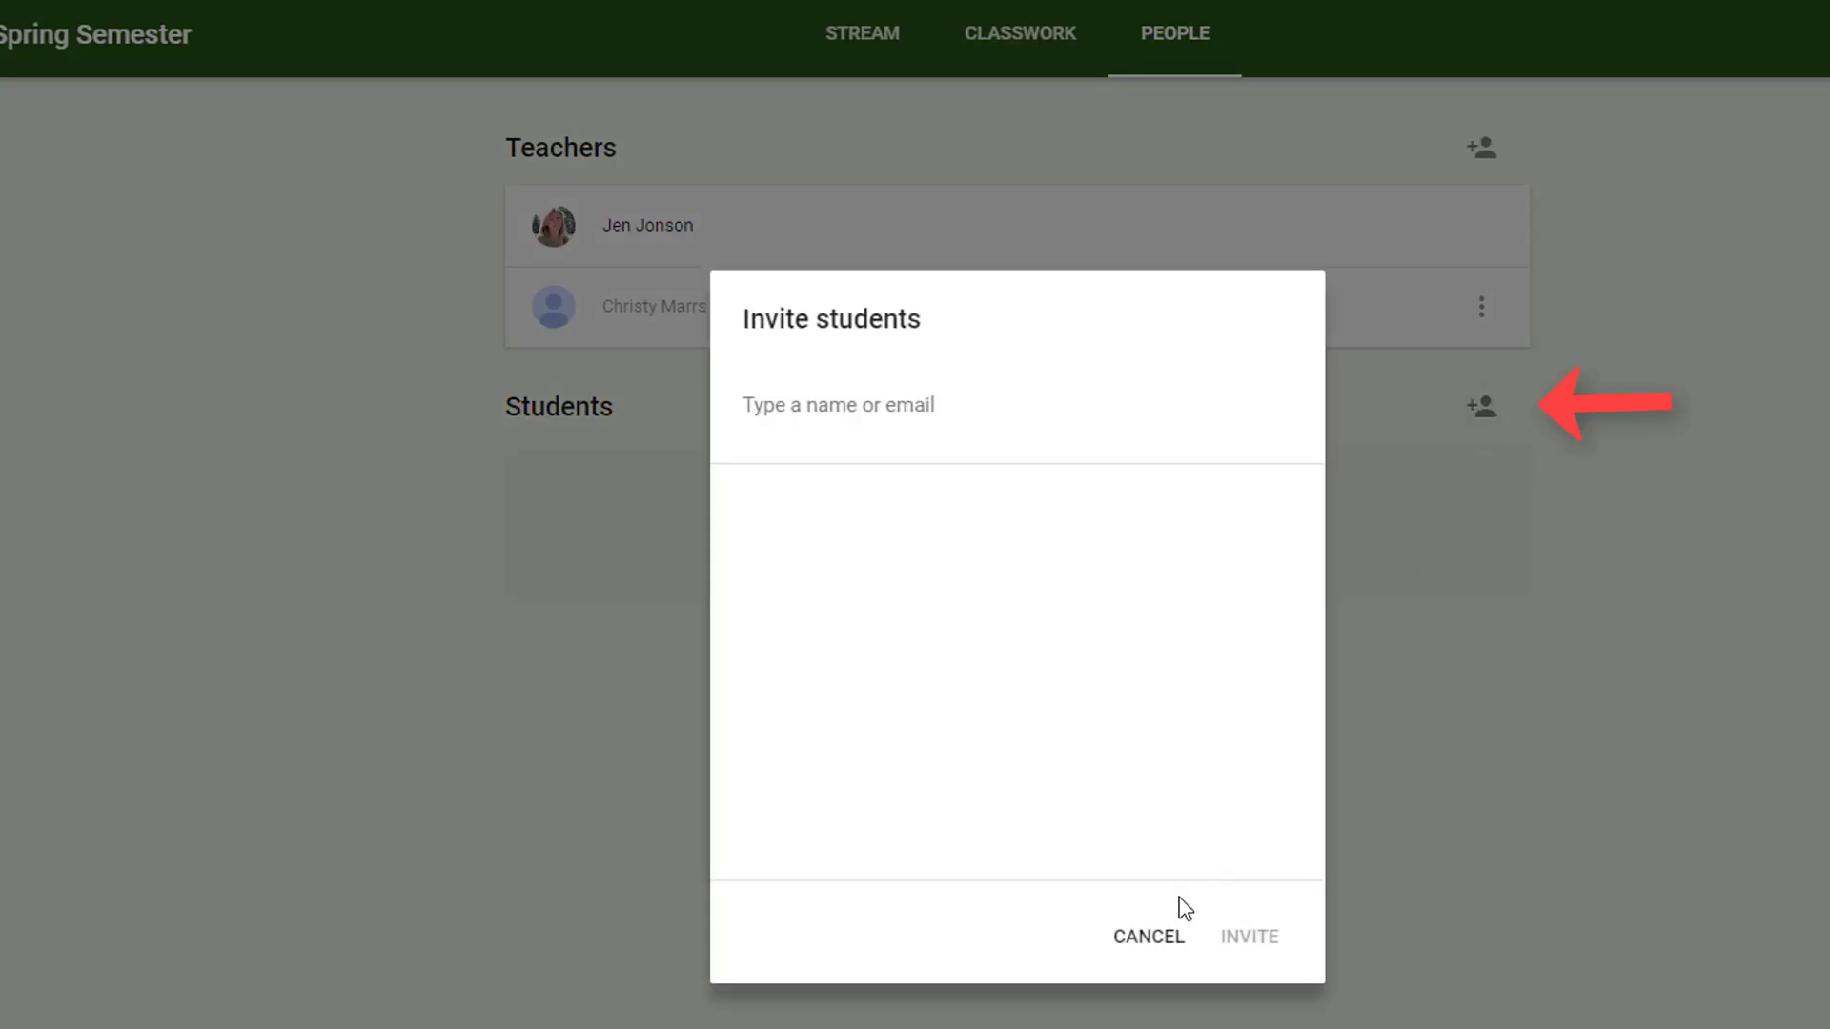
pyautogui.click(1148, 936)
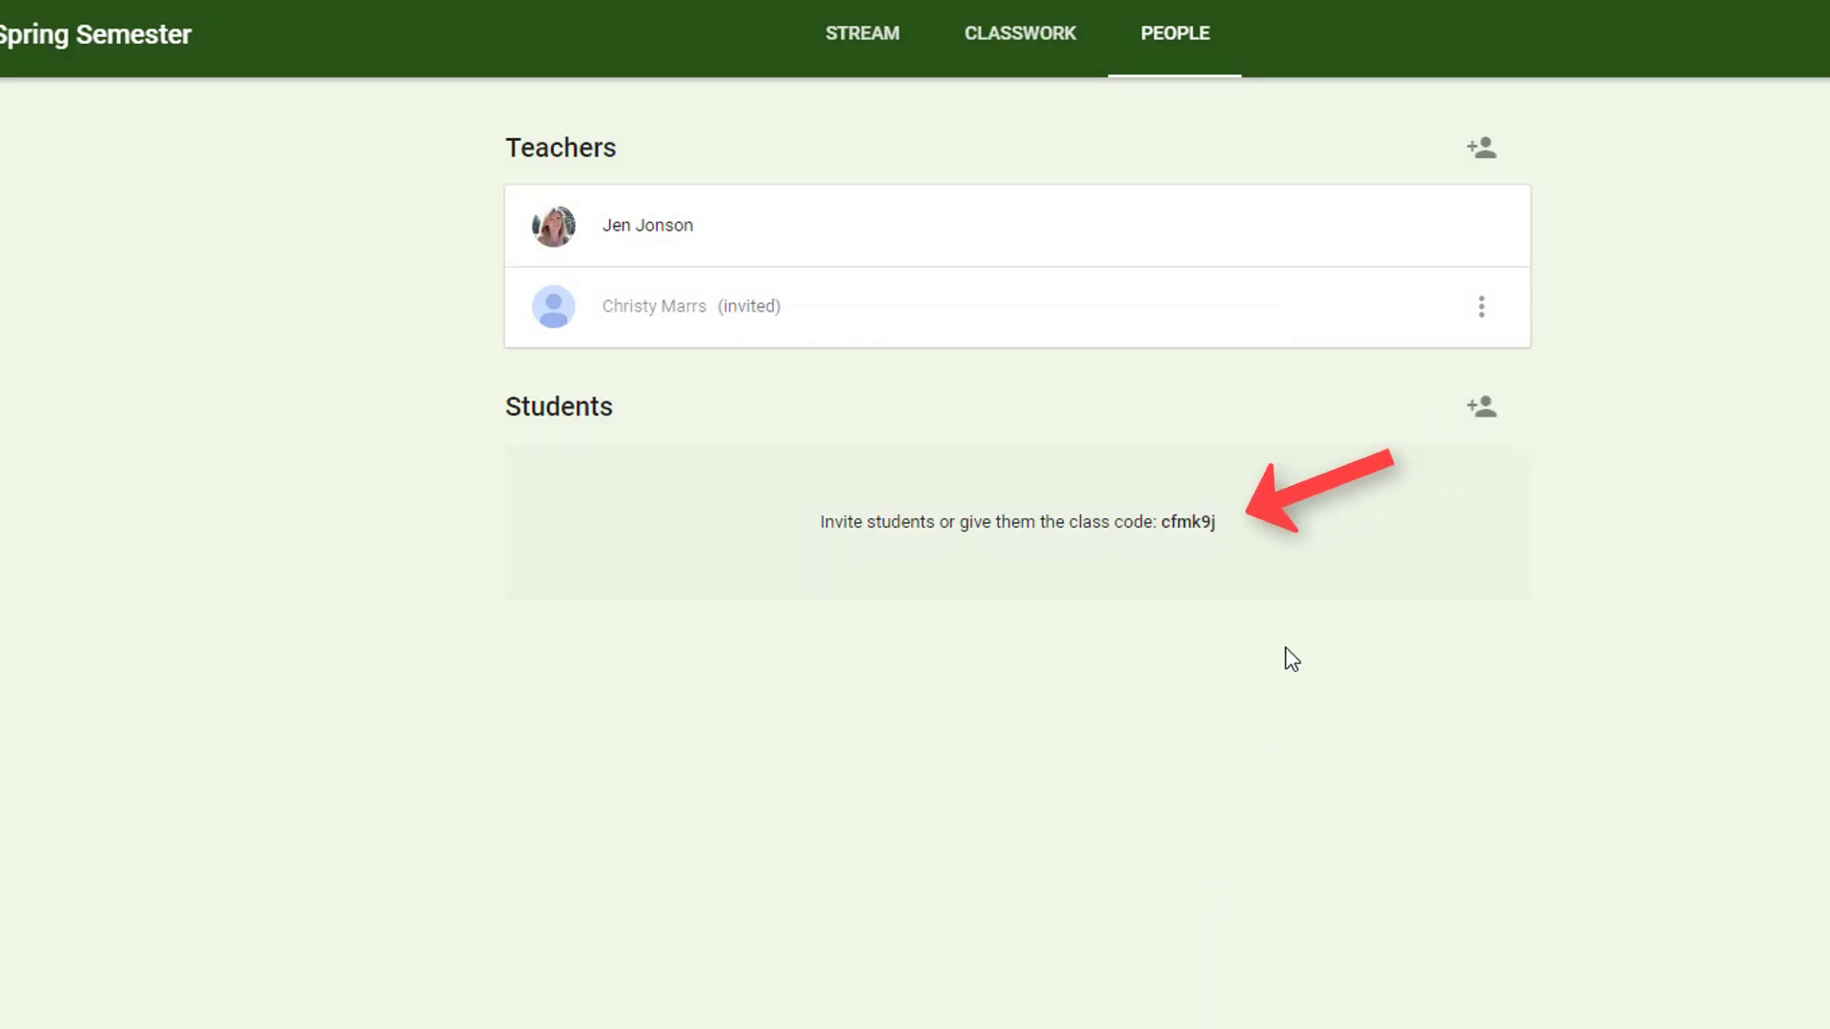
pyautogui.moveTo(1177, 520)
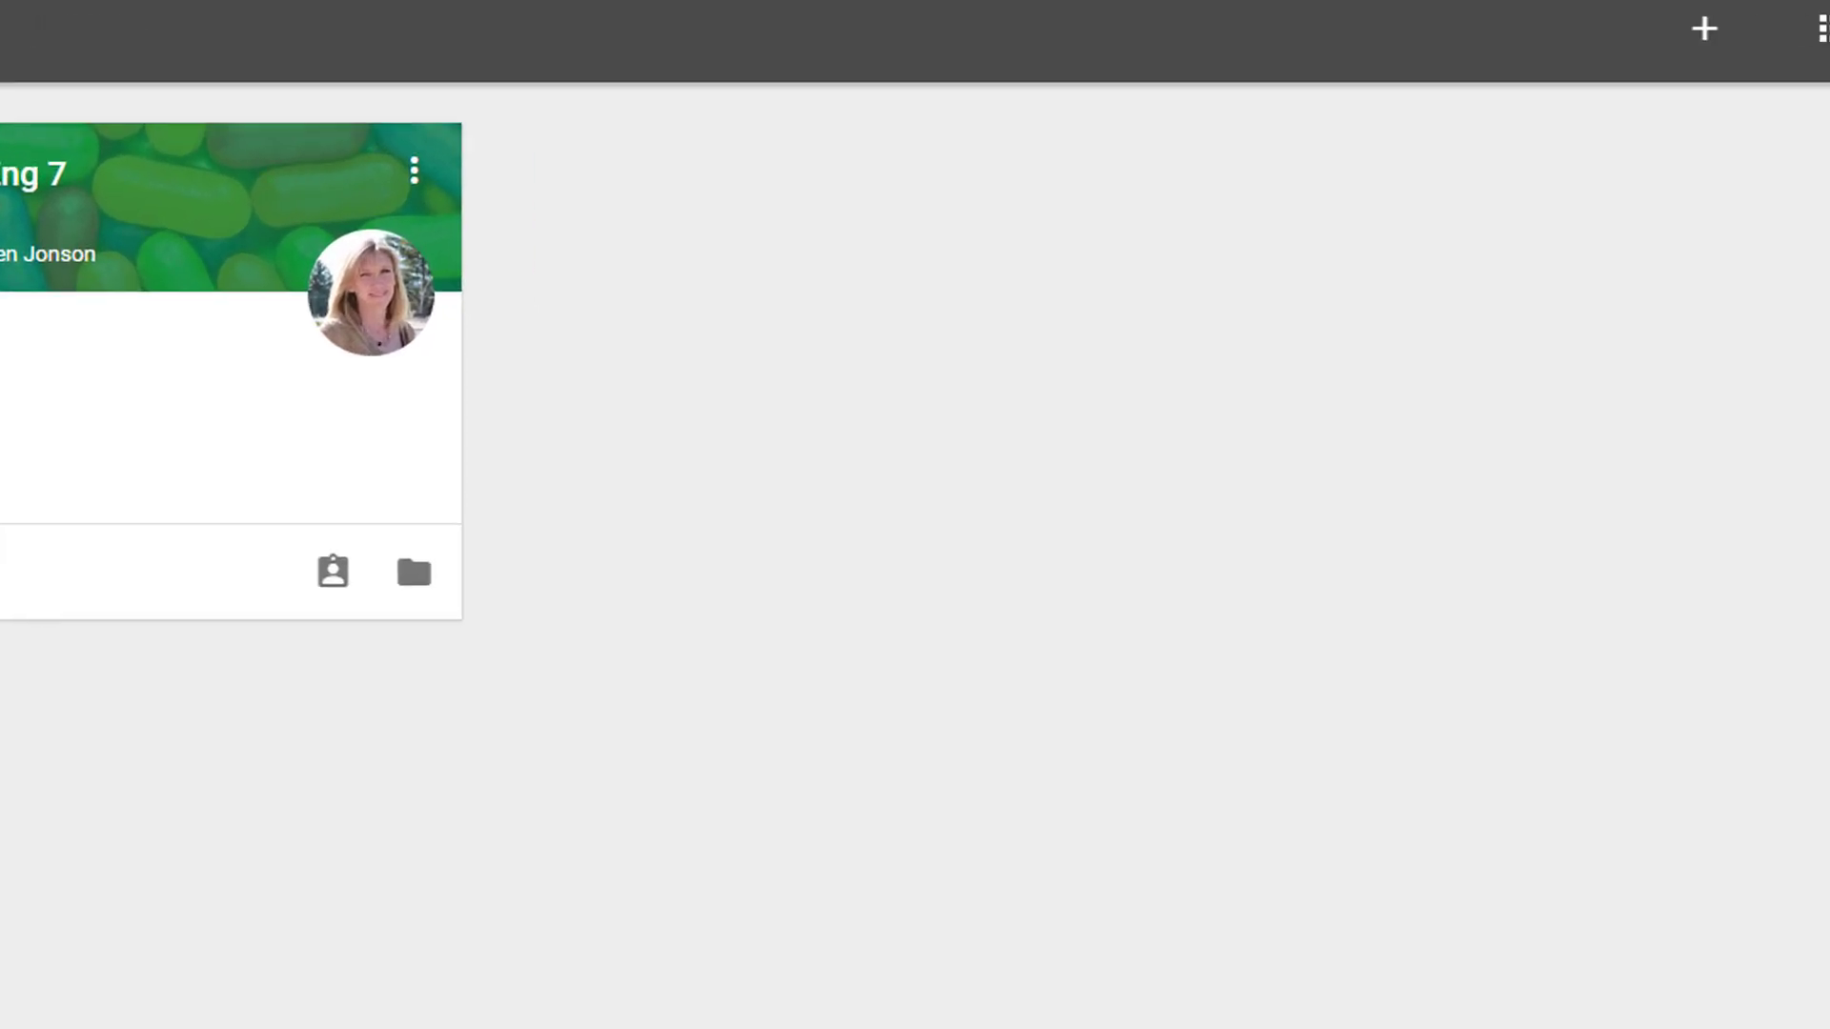
pyautogui.write('cf')
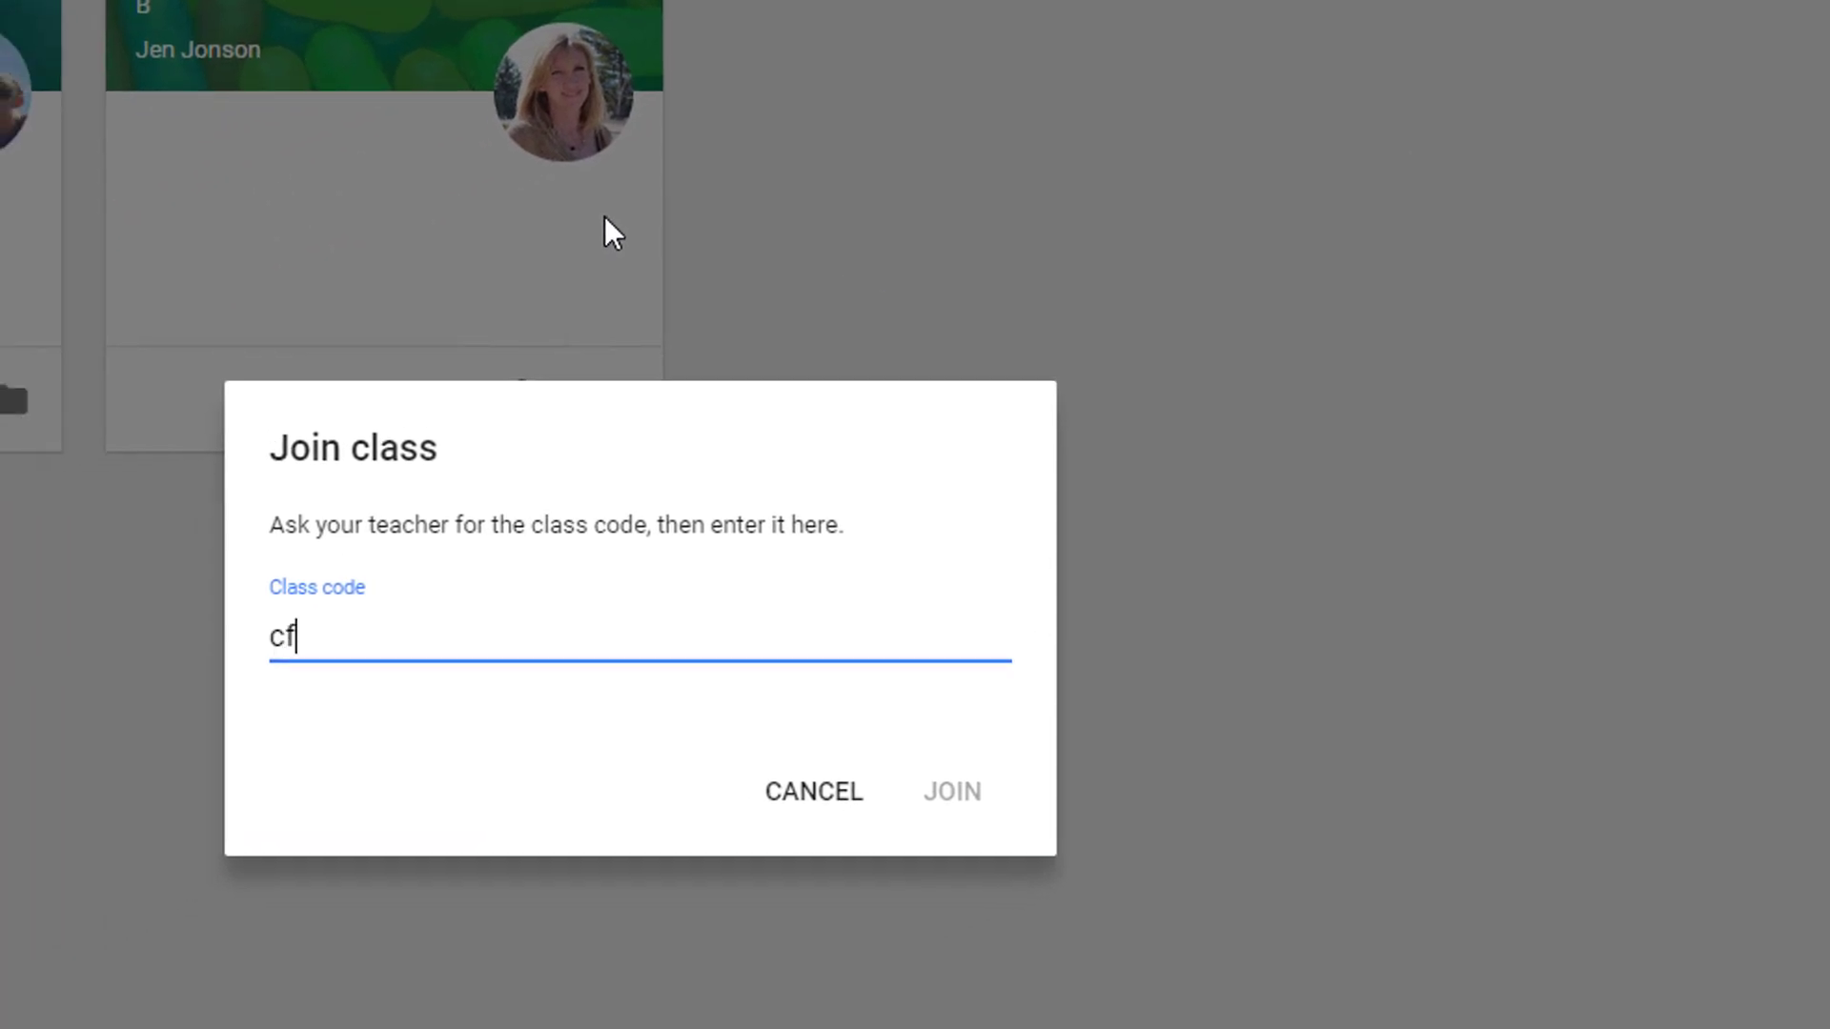
pyautogui.click(951, 791)
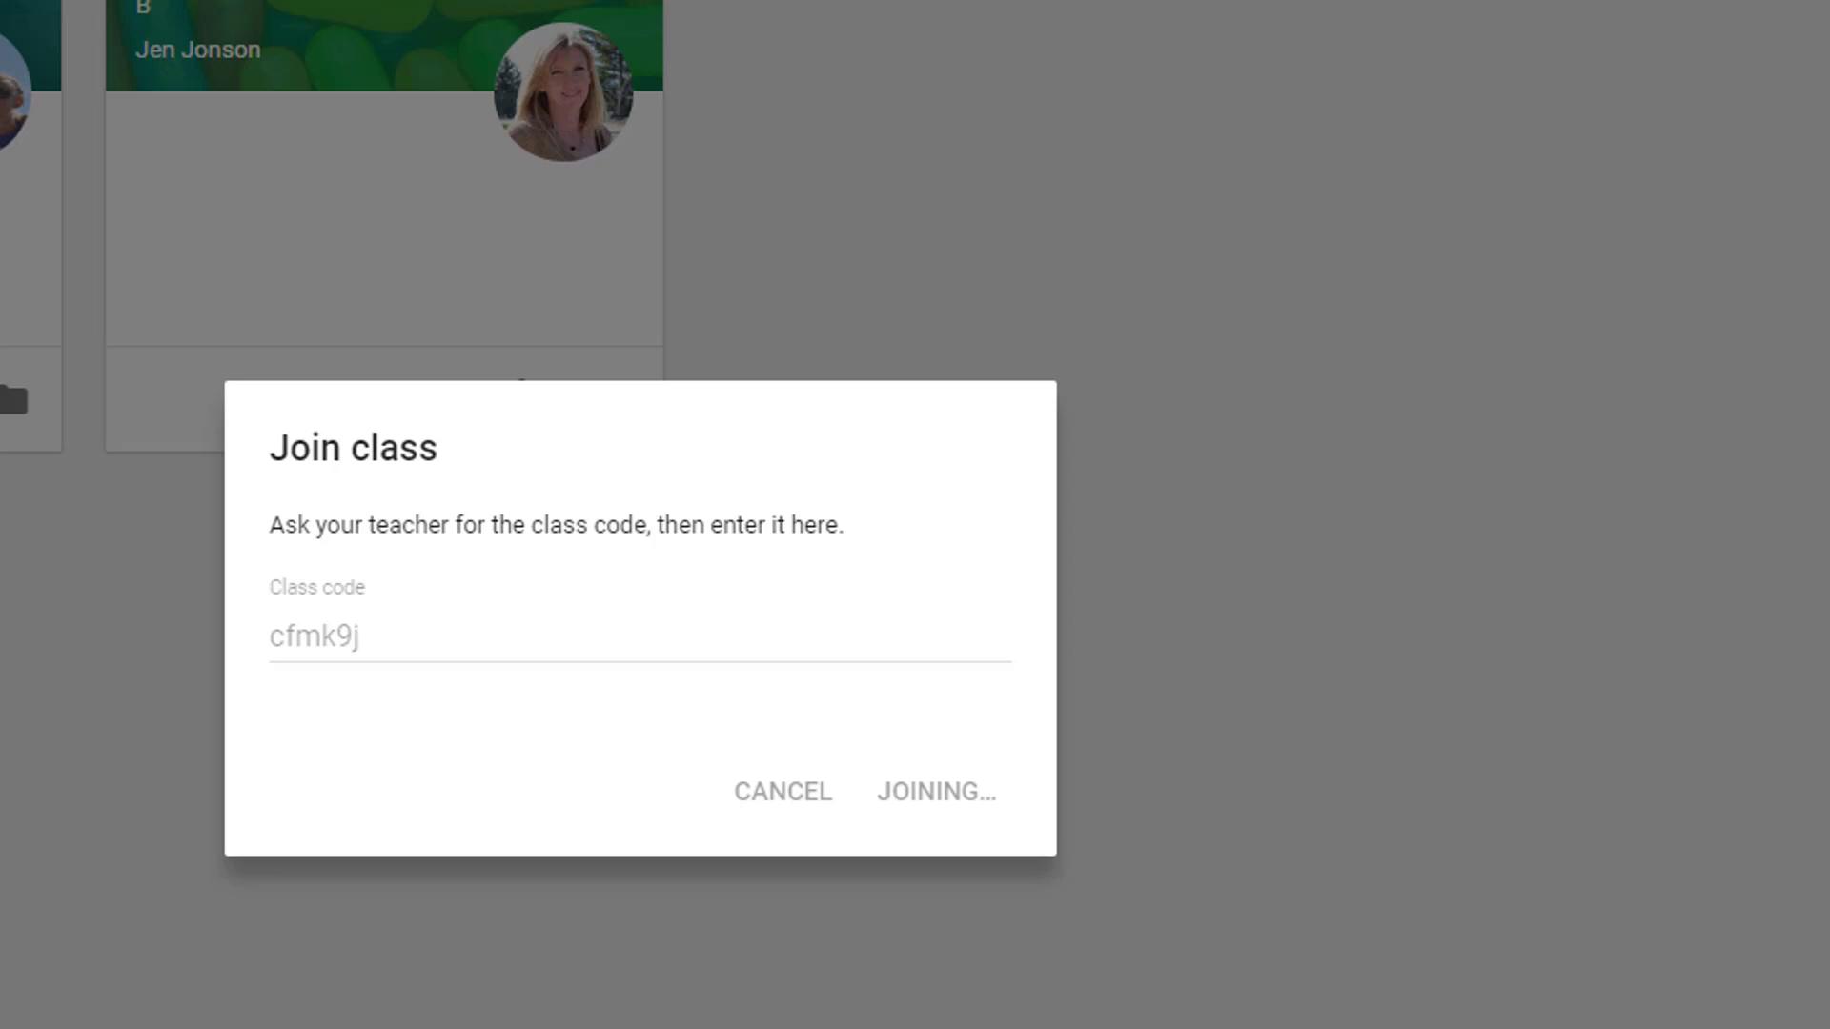
pyautogui.click(934, 792)
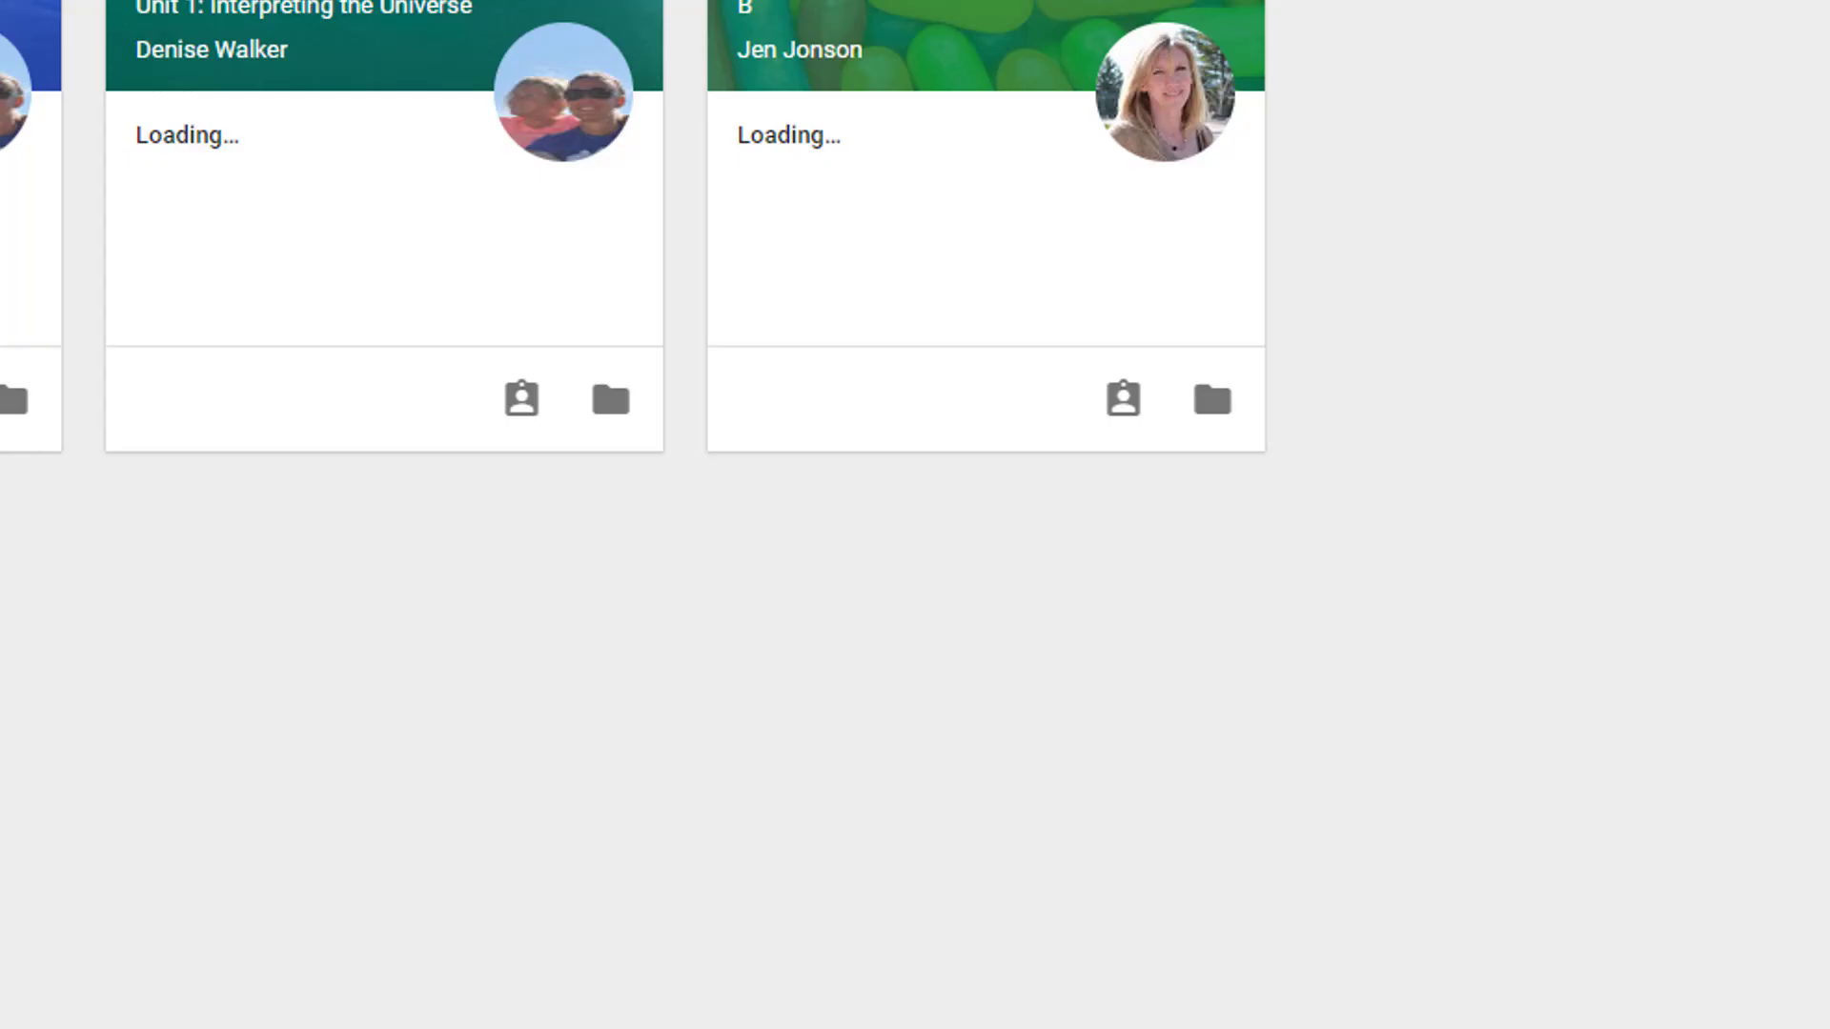